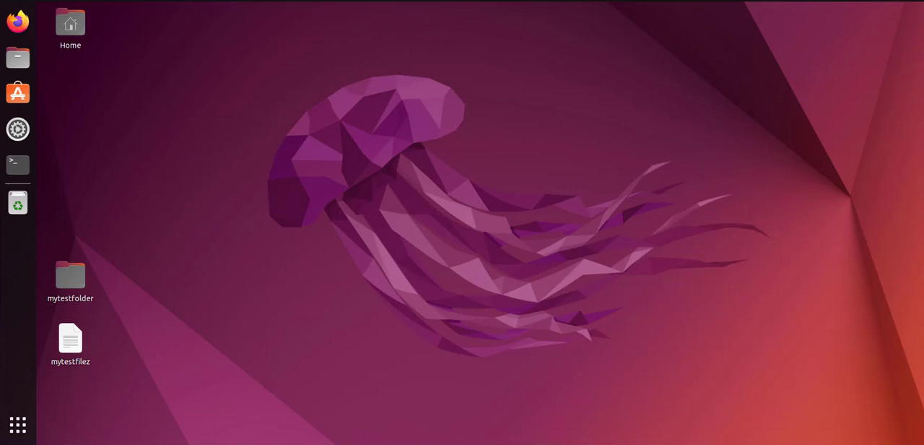
Step: Launch a terminal from the dock and check the Inno_GUEST Wi-Fi entry in the system menu
{"action": "left_click", "coordinate": [17, 164]}
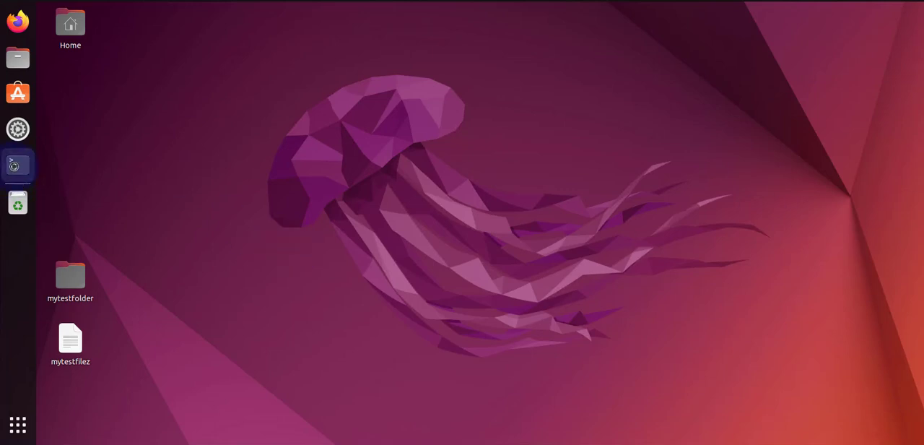
{"action": "left_click", "coordinate": [17, 164]}
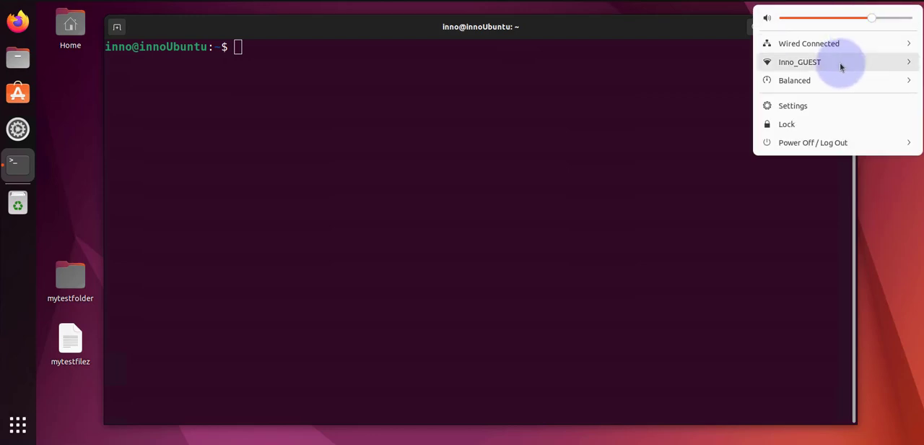
{"action": "left_click", "coordinate": [814, 64]}
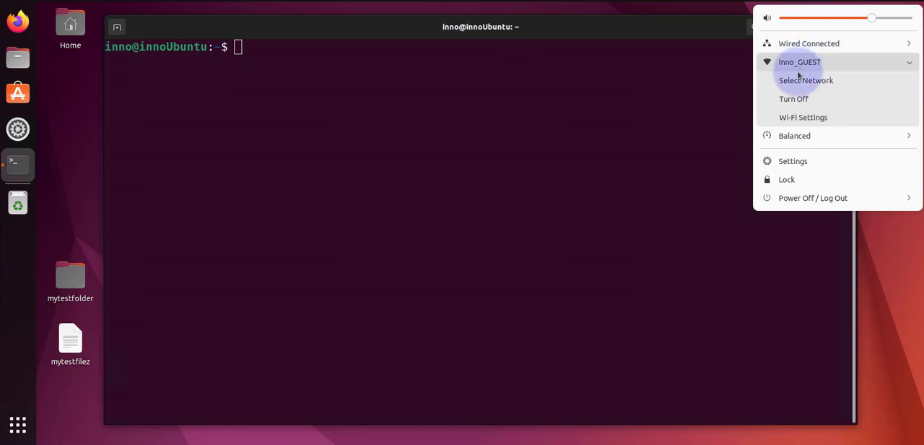
{"action": "mouse_move", "coordinate": [811, 70]}
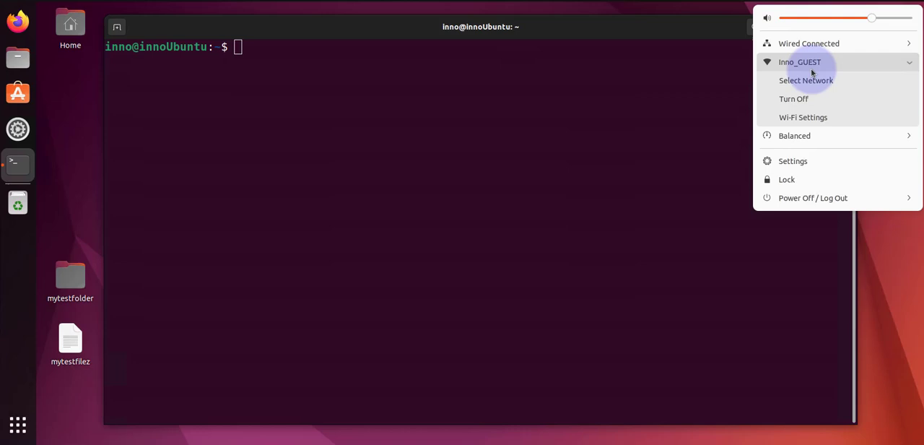
{"action": "mouse_move", "coordinate": [548, 113]}
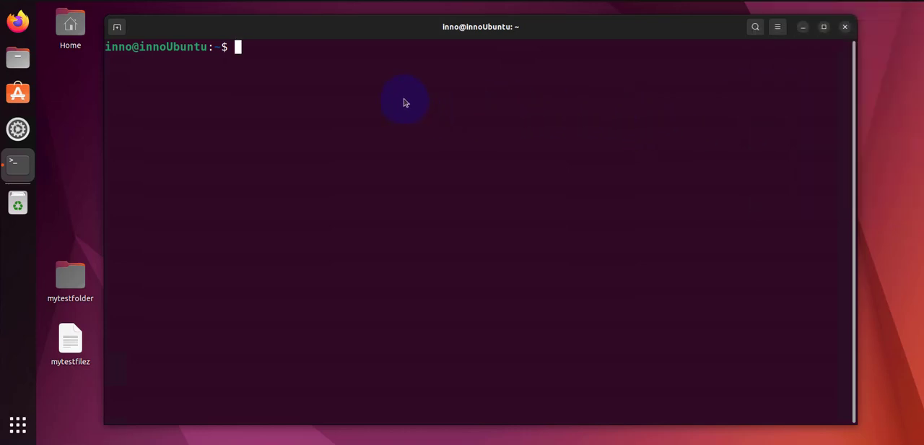
{"action": "mouse_move", "coordinate": [431, 95]}
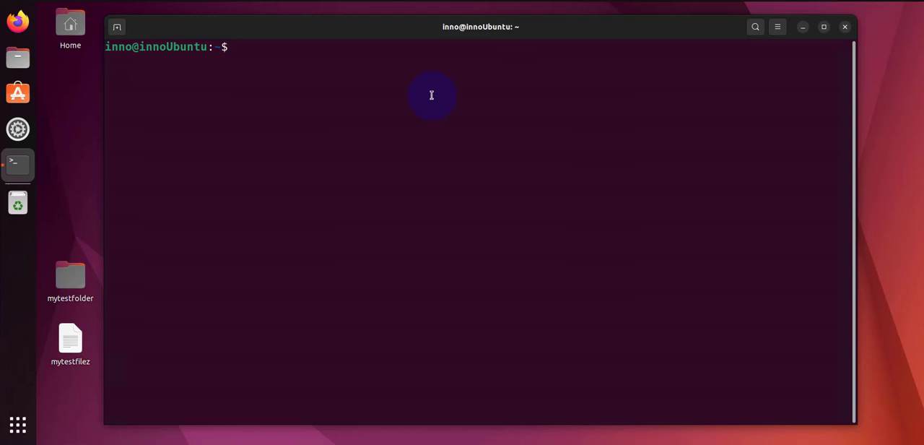
Step: Run ip link to list the lo, ens33 and wlx00c0cab298fe interfaces
{"action": "left_click", "coordinate": [430, 96]}
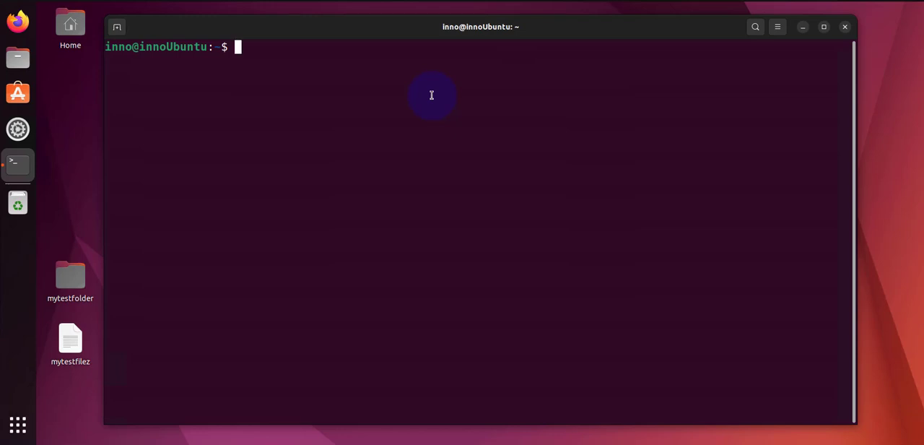
{"action": "type", "text": "ip link"}
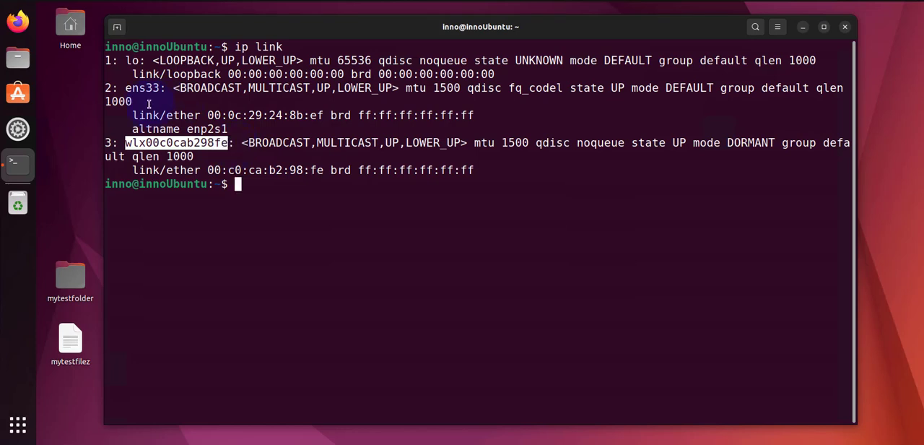
{"action": "double_click", "coordinate": [141, 86]}
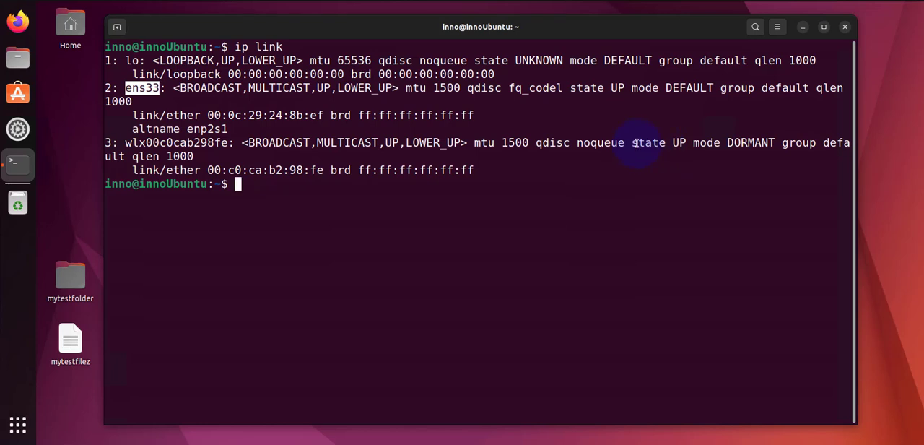
{"action": "double_click", "coordinate": [648, 141]}
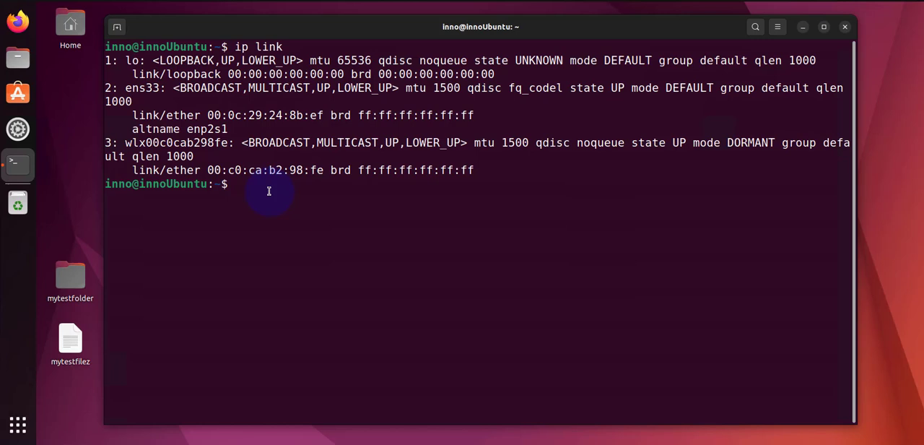
Step: Run sudo ip link set wlx00c0cab298fe up, pasting the copied wireless interface name
{"action": "type", "text": "su"}
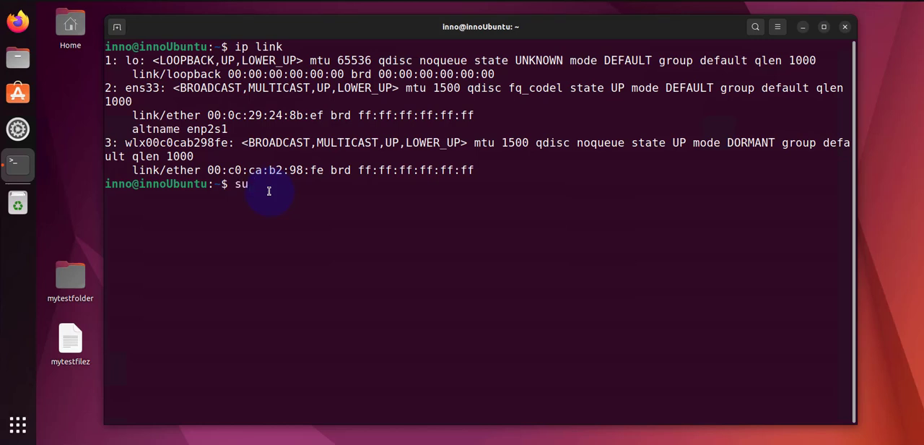
{"action": "type", "text": "do ip l"}
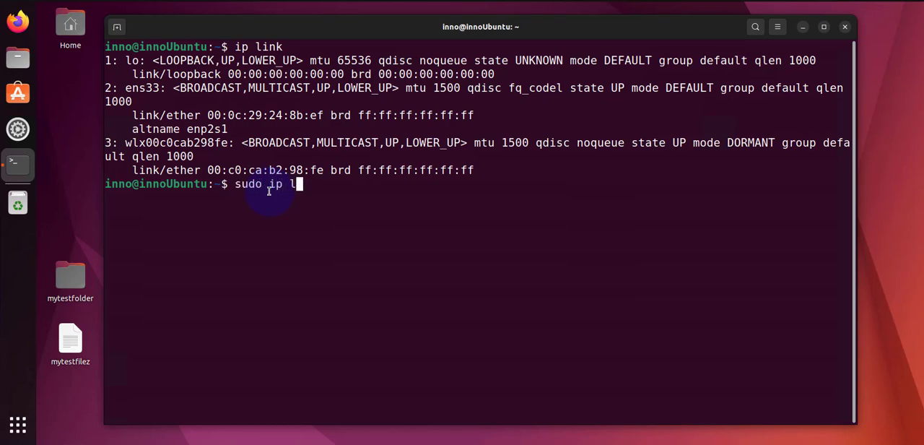
{"action": "type", "text": "ink se"}
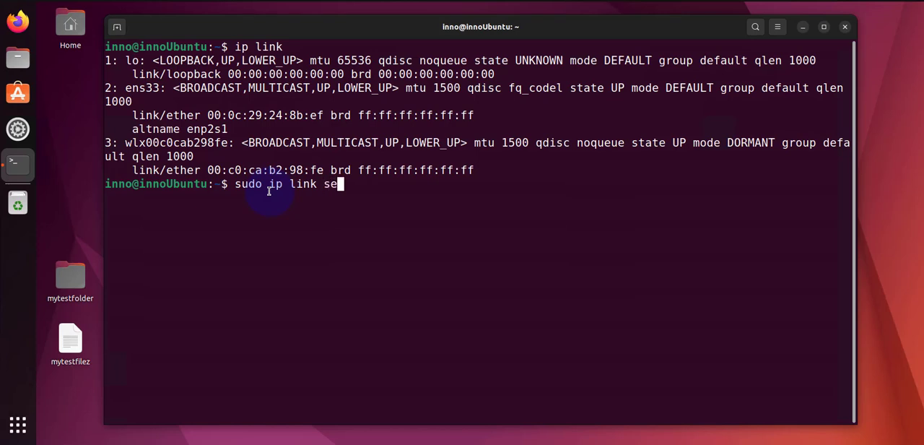
{"action": "type", "text": "t"}
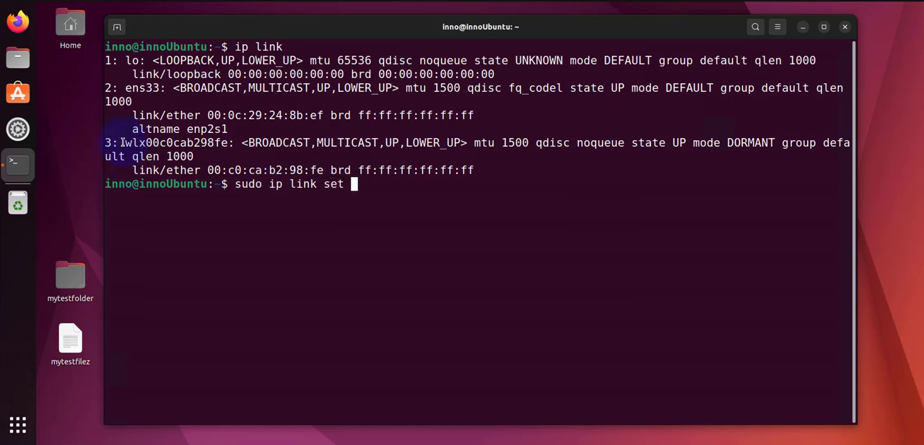
{"action": "double_click", "coordinate": [176, 141]}
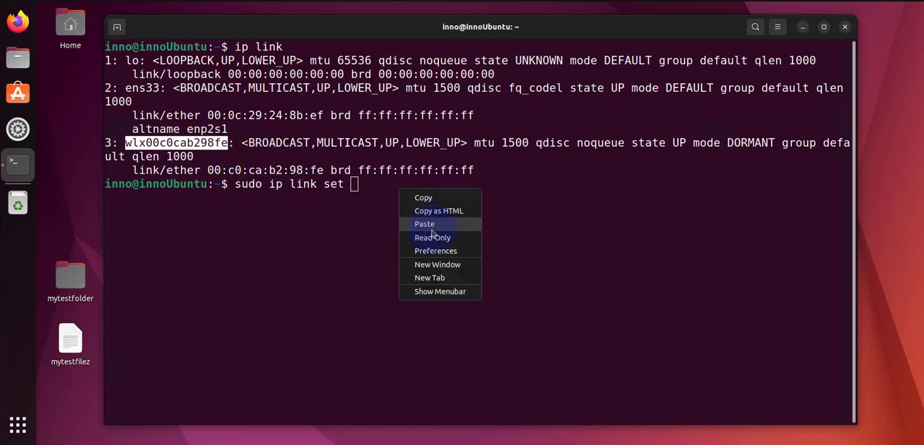
{"action": "left_click", "coordinate": [425, 224]}
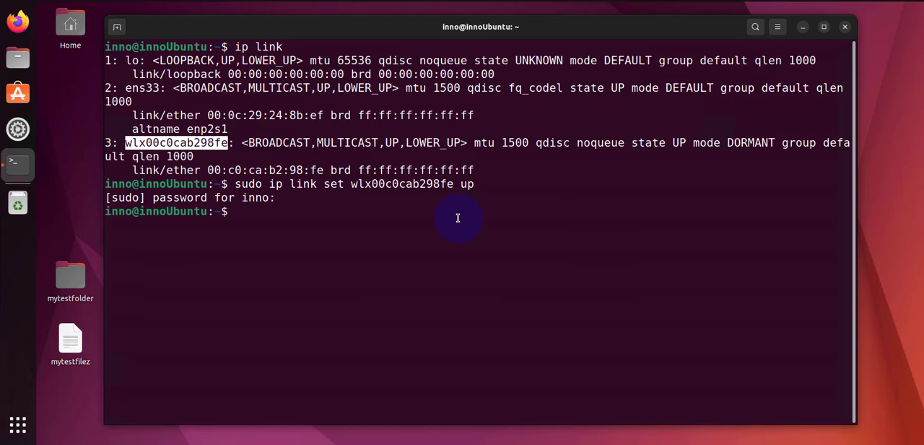
Step: Run sudo lshw -C network to list the Ethernet and wireless adapters
{"action": "type", "text": "ls"}
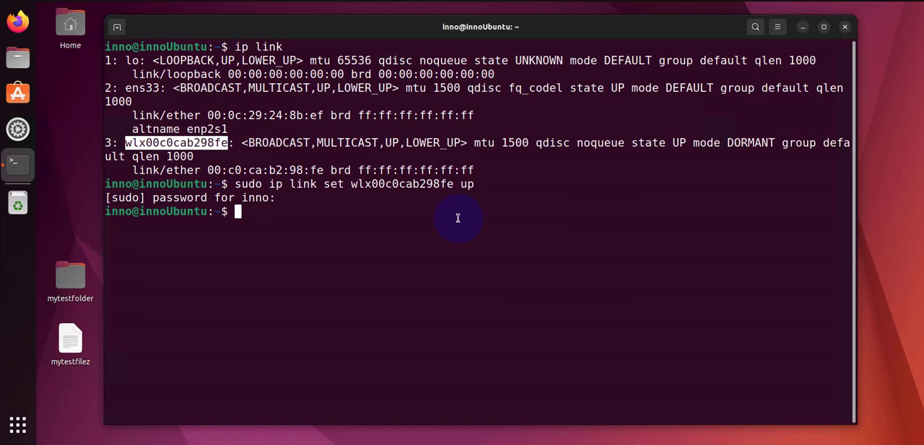
{"action": "type", "text": "sudo"}
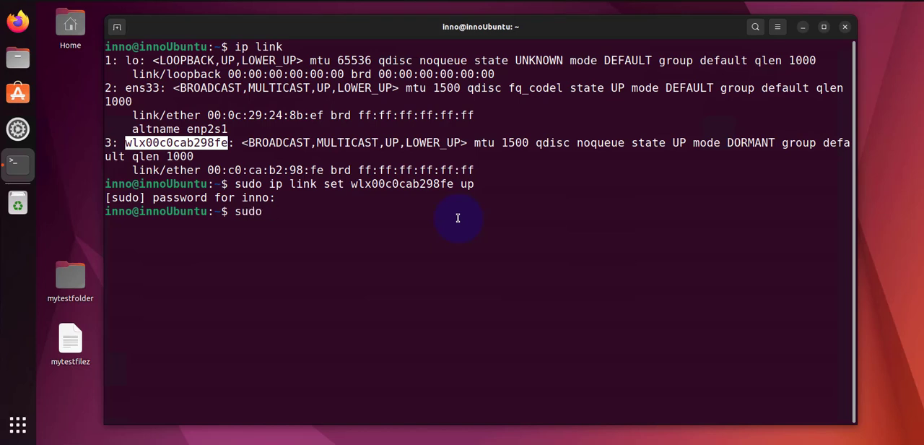
{"action": "type", "text": "lshw -C"}
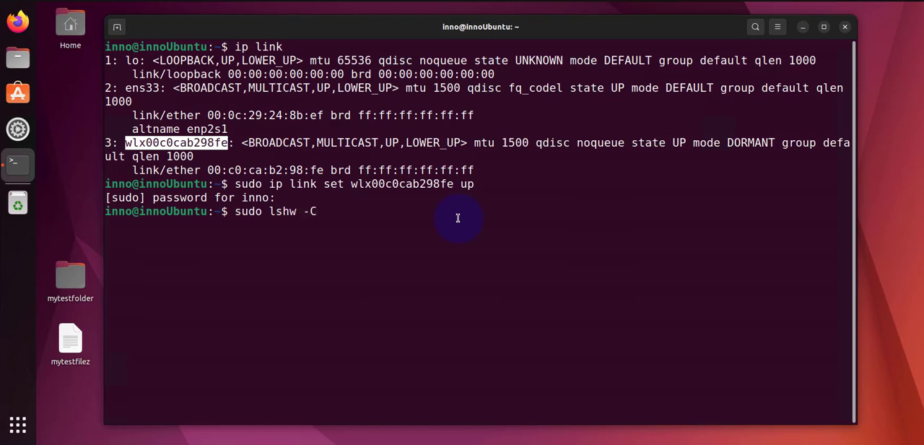
{"action": "type", "text": "netw"}
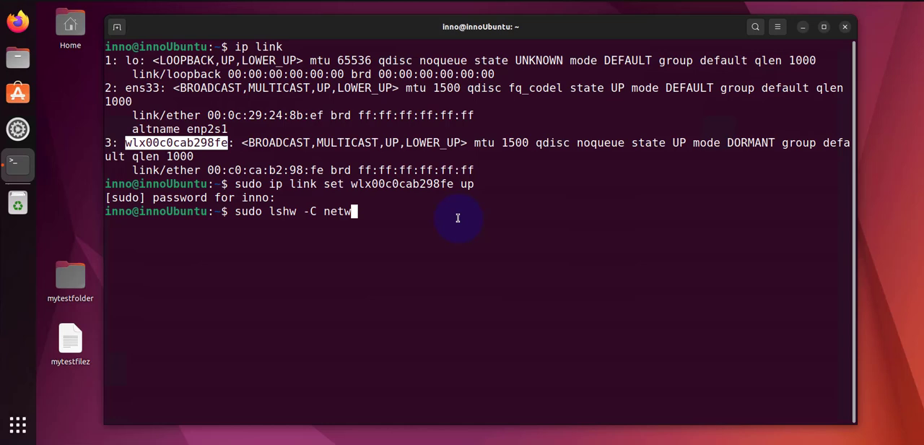
{"action": "key", "text": "Return"}
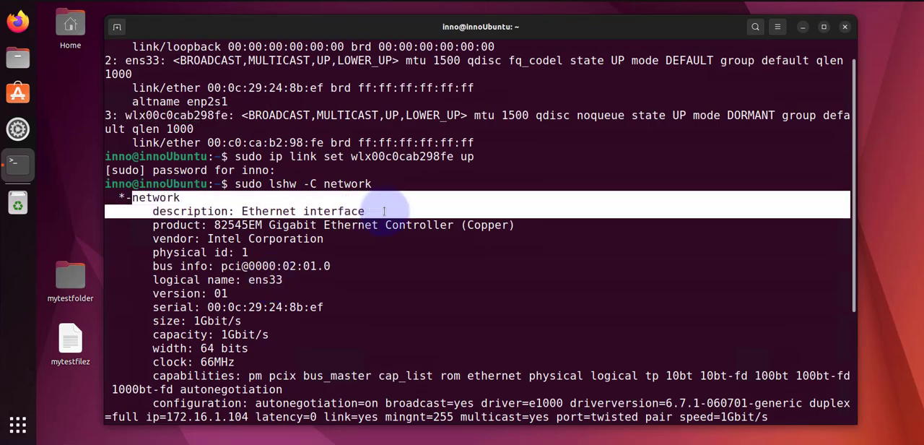
Step: Highlight driver=ath9k_htc in the wireless interface details
{"action": "scroll", "scroll_direction": "down", "scroll_amount": 3}
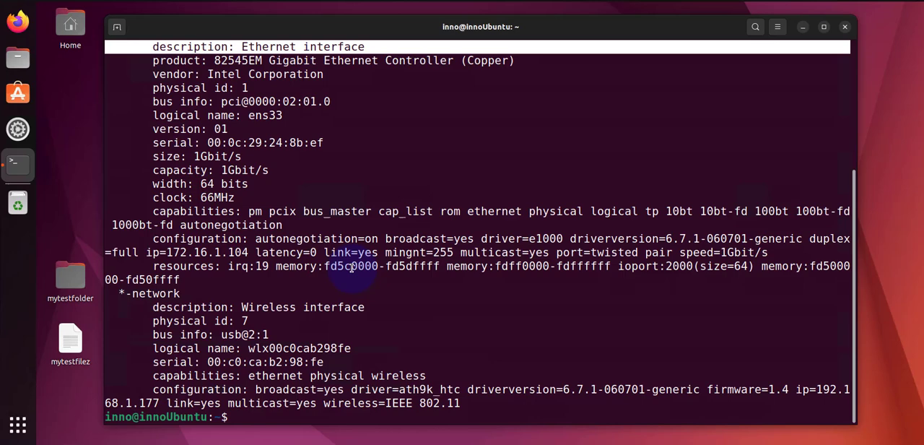
{"action": "mouse_move", "coordinate": [370, 306]}
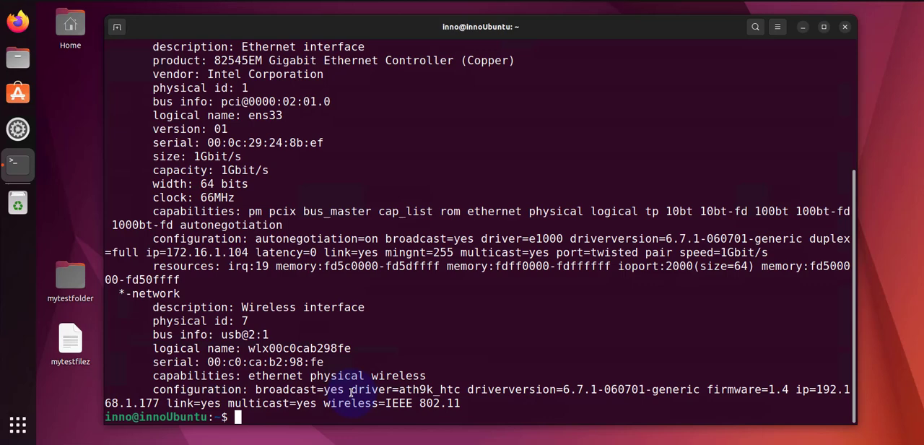
{"action": "double_click", "coordinate": [396, 389]}
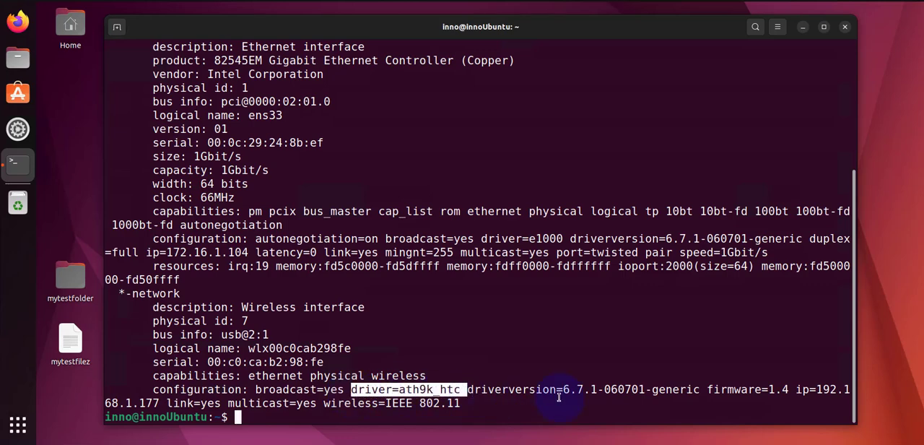
{"action": "left_click_drag", "start_coordinate": [560, 396], "coordinate": [829, 390]}
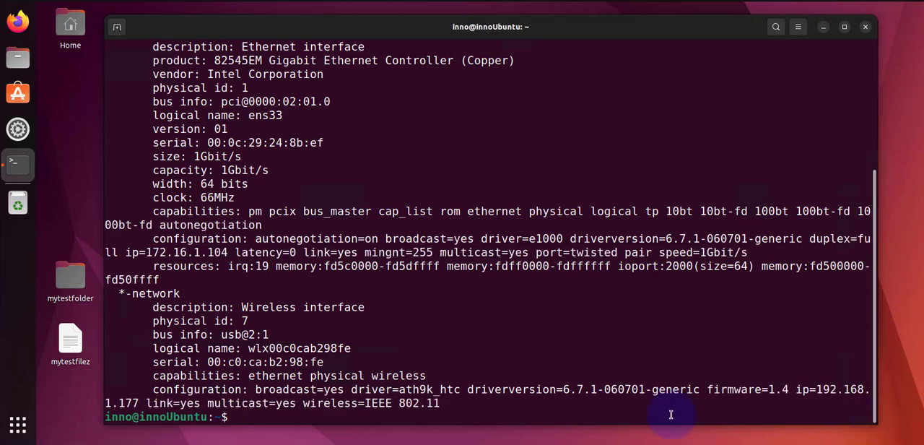
Step: Run sudo dmesg | grep ath and mark the ath9k_htc new interface driver message
{"action": "key", "text": "Return"}
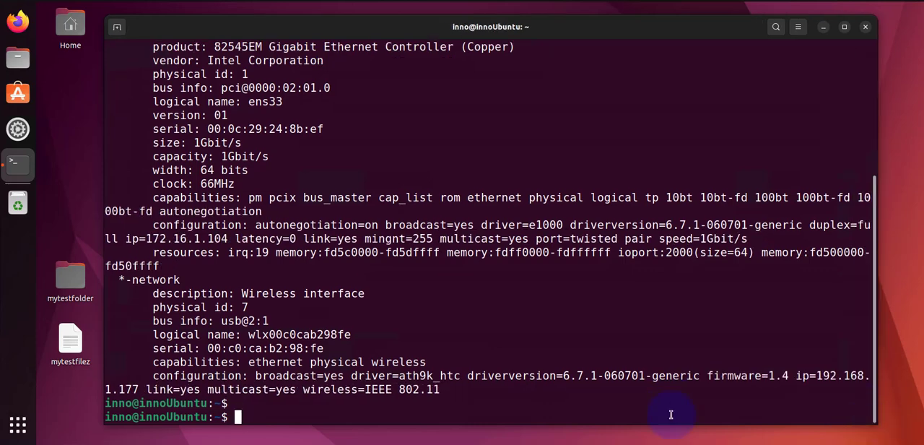
{"action": "type", "text": "sudo"}
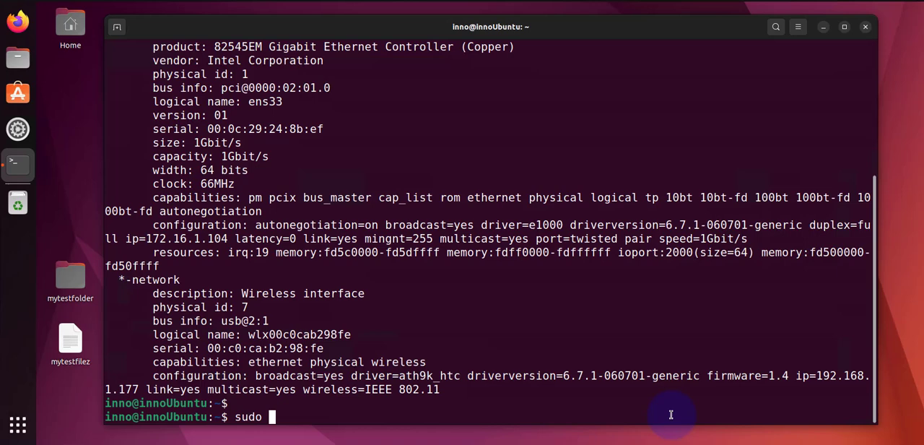
{"action": "type", "text": "dmesg |"}
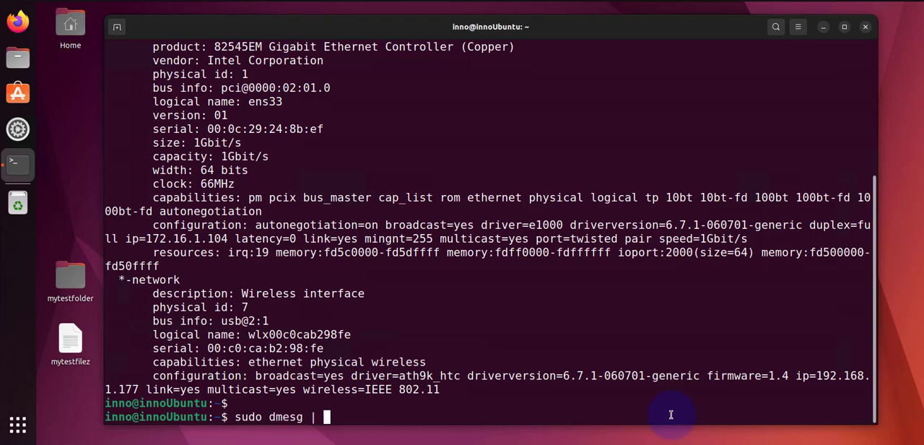
{"action": "type", "text": "grep ath"}
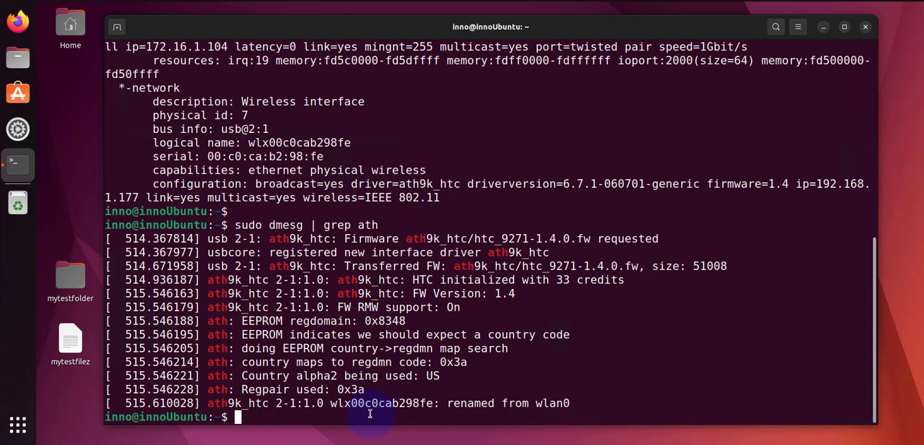
{"action": "mouse_move", "coordinate": [232, 257]}
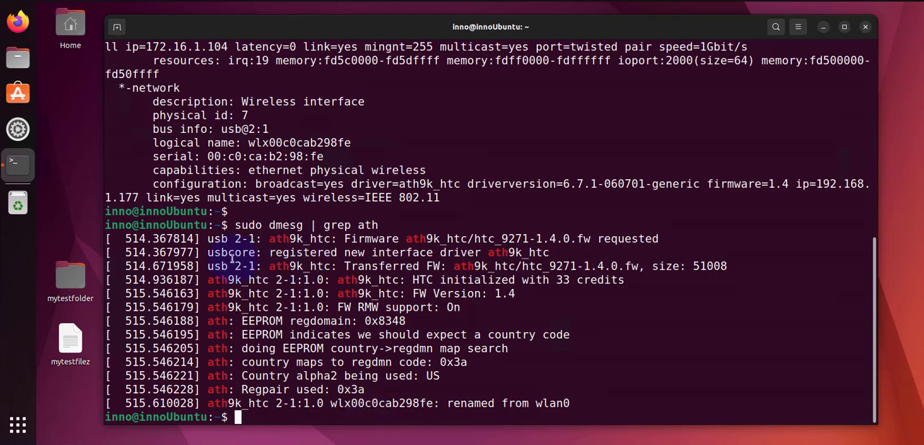
{"action": "mouse_move", "coordinate": [271, 251]}
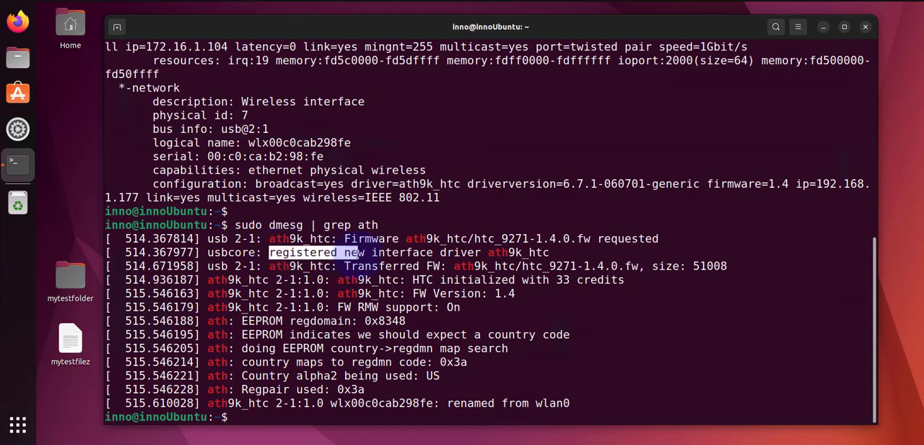
{"action": "left_click_drag", "start_coordinate": [358, 251], "coordinate": [505, 251]}
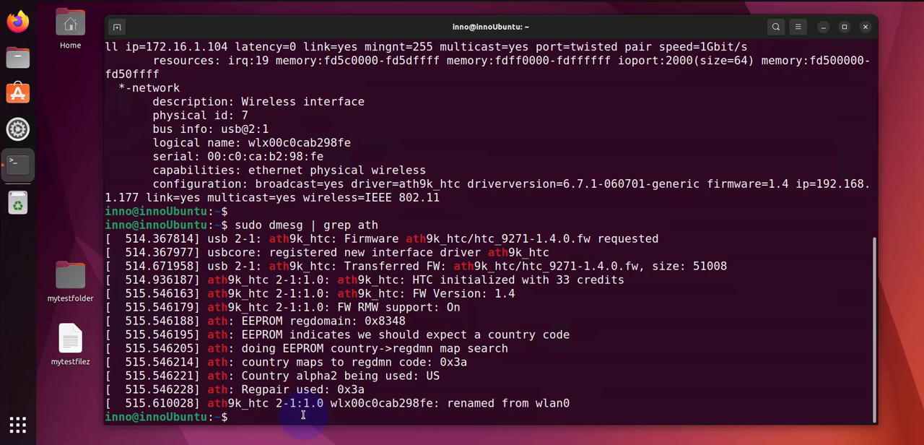
{"action": "mouse_move", "coordinate": [511, 367]}
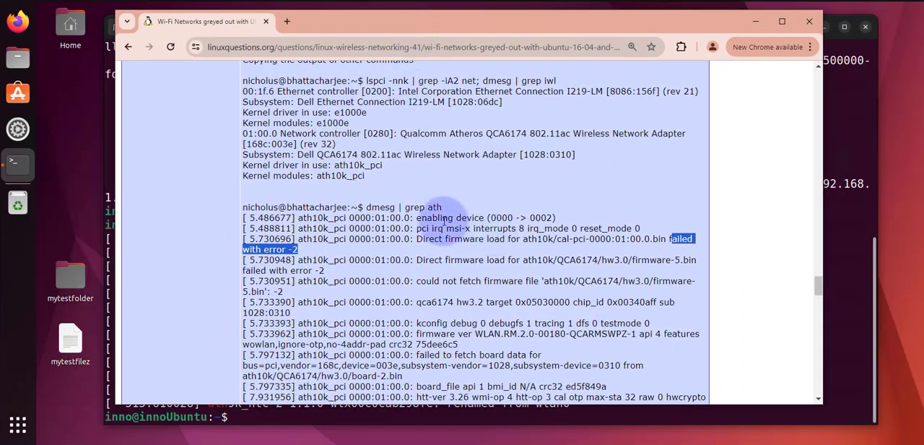
{"action": "double_click", "coordinate": [407, 208]}
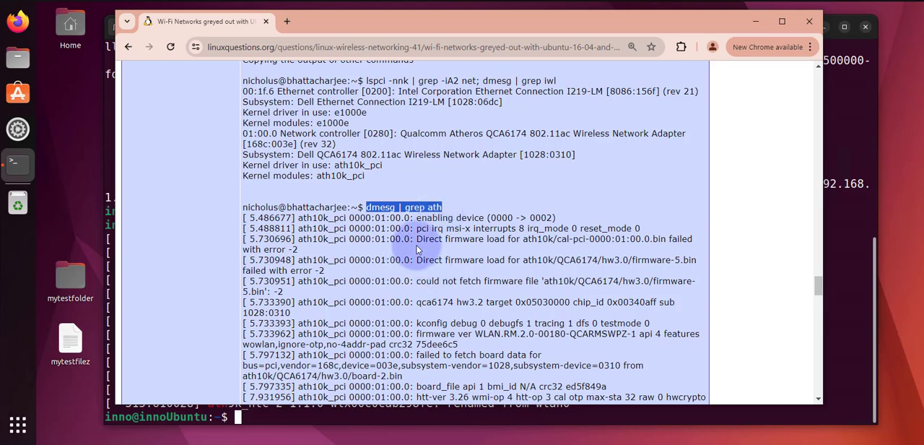
{"action": "left_click", "coordinate": [418, 245]}
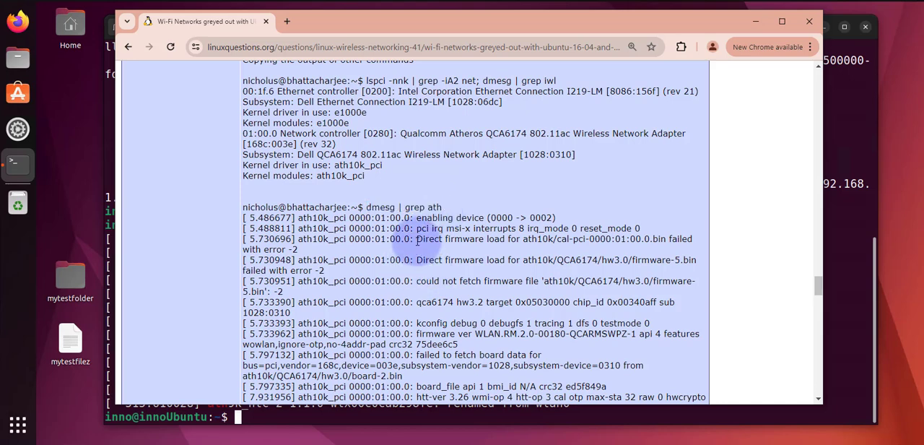
{"action": "double_click", "coordinate": [433, 238]}
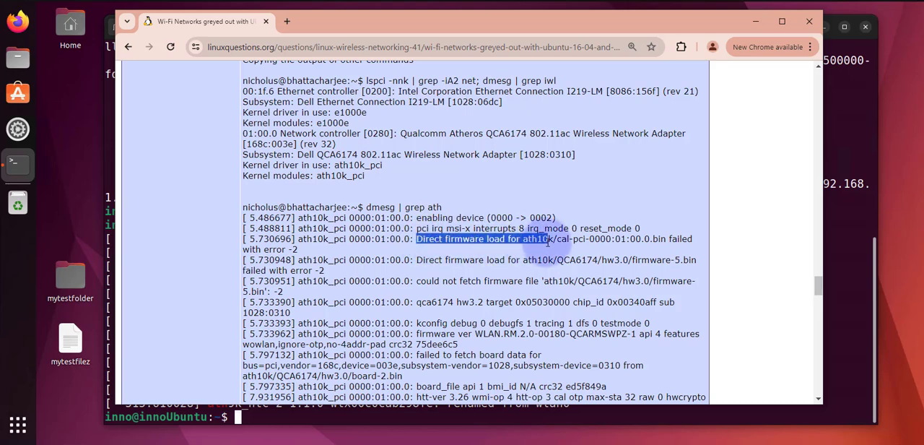
{"action": "double_click", "coordinate": [537, 238]}
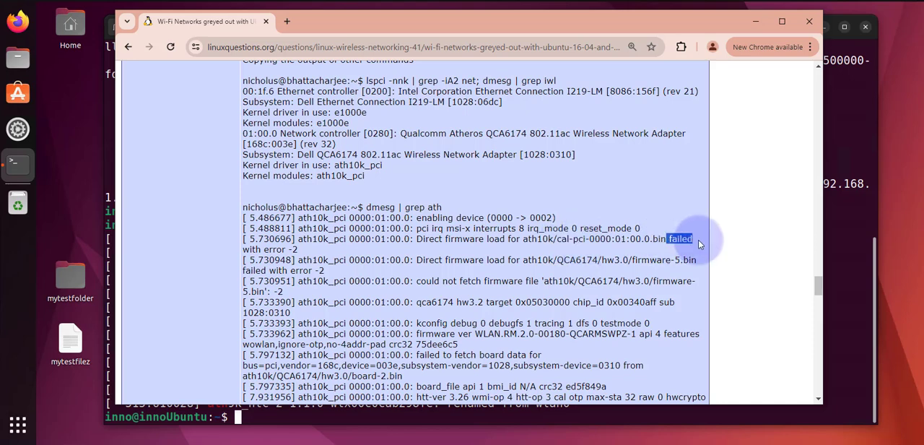
{"action": "left_click_drag", "start_coordinate": [691, 238], "coordinate": [297, 248]}
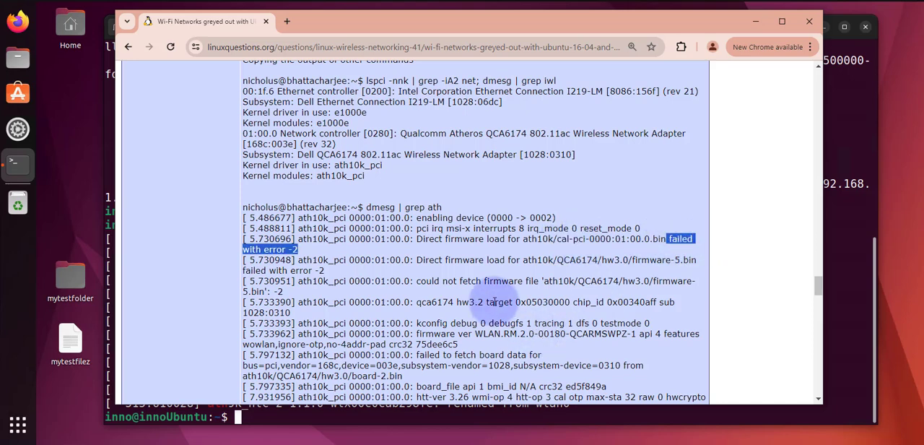
{"action": "mouse_move", "coordinate": [469, 280]}
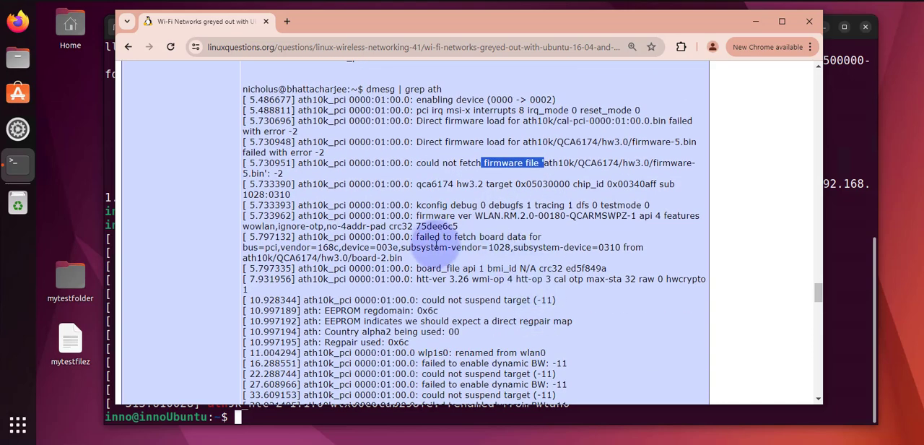
{"action": "scroll", "scroll_direction": "down", "scroll_amount": 3}
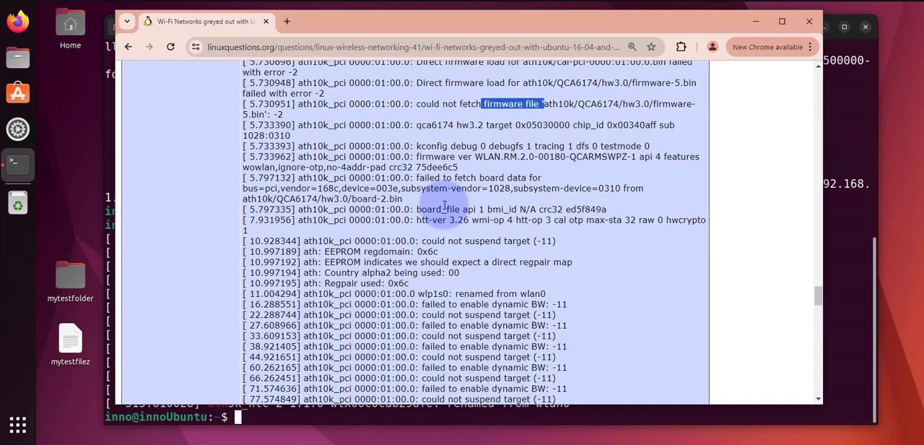
{"action": "scroll", "scroll_direction": "down", "scroll_amount": 3}
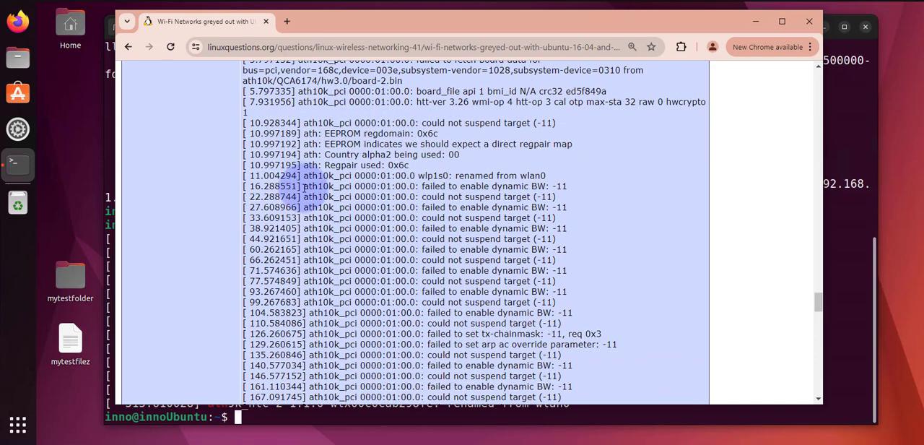
{"action": "scroll", "scroll_direction": "down", "scroll_amount": 3}
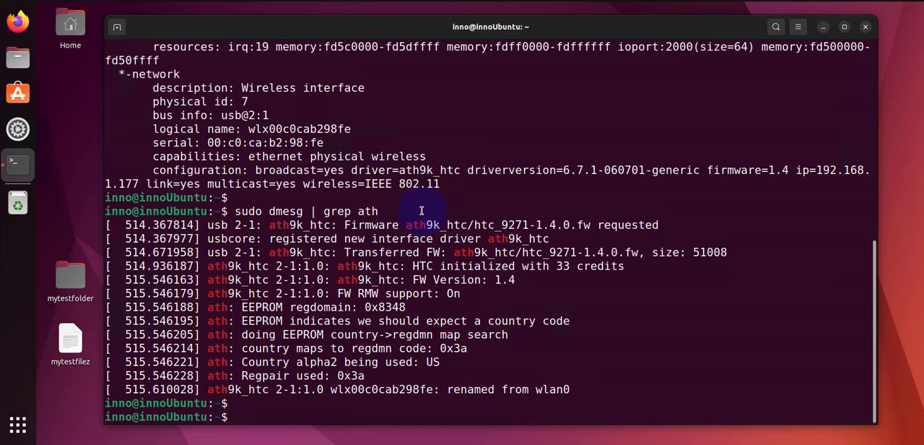
Step: Run iwlist with no arguments to list its usage options
{"action": "type", "text": "i"}
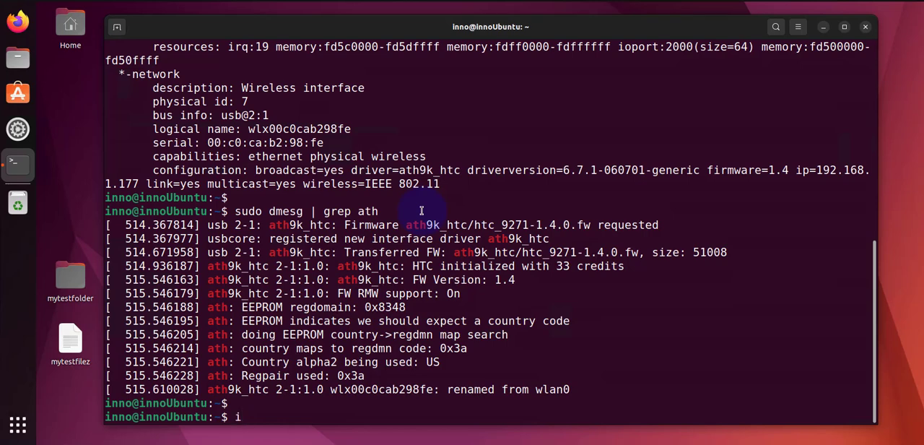
{"action": "type", "text": "iwlist"}
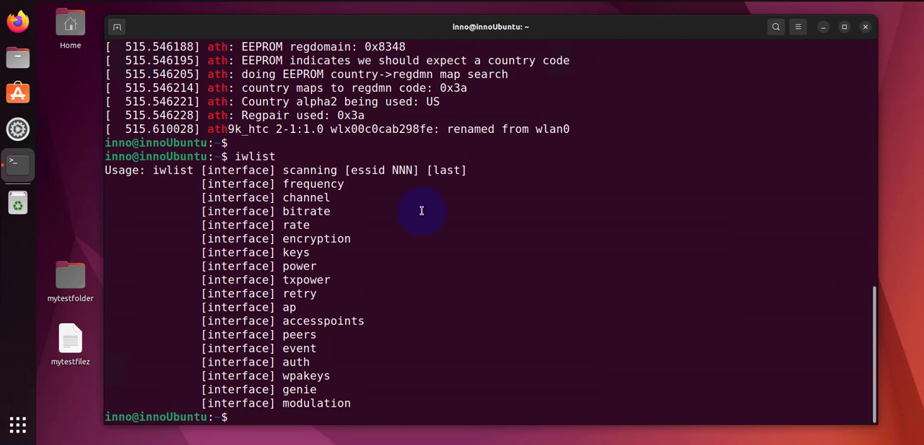
{"action": "mouse_move", "coordinate": [152, 175]}
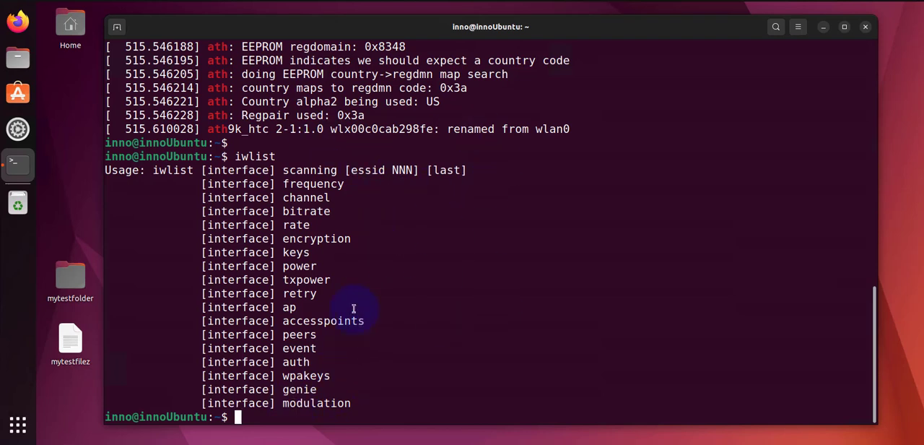
{"action": "mouse_move", "coordinate": [474, 280]}
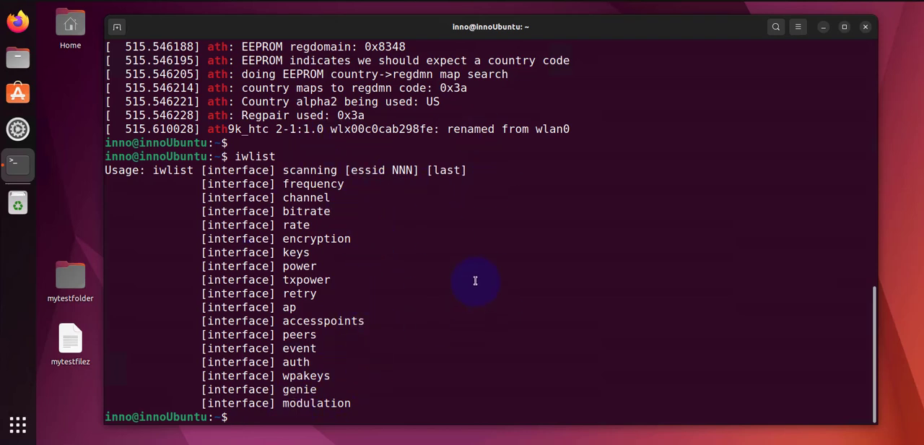
Step: Run sudo iwlist wlx00c0cab298fe scan to list nearby networks
{"action": "type", "text": "su"}
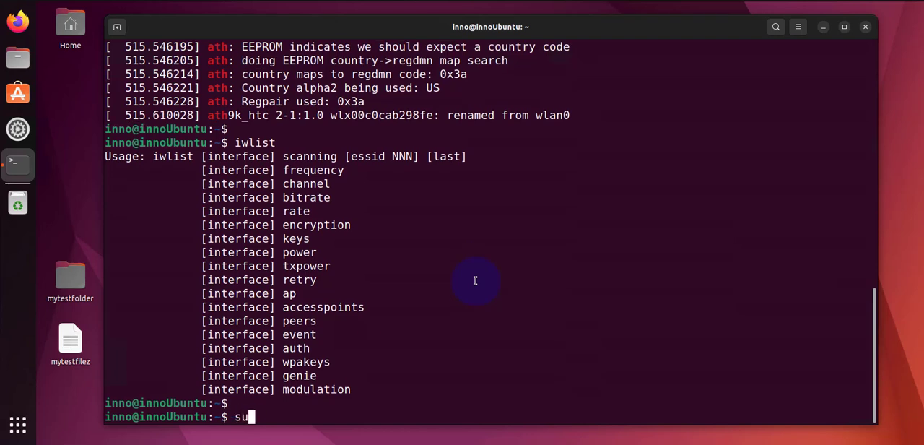
{"action": "type", "text": "do iwlist w"}
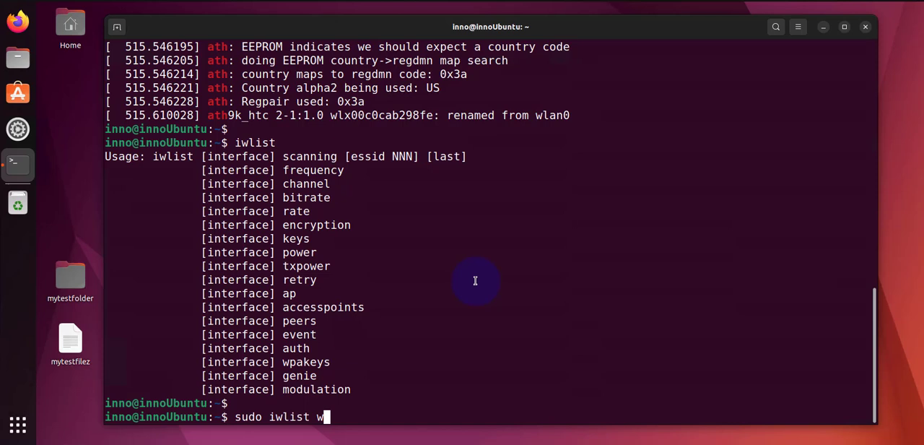
{"action": "key", "text": "BackSpace"}
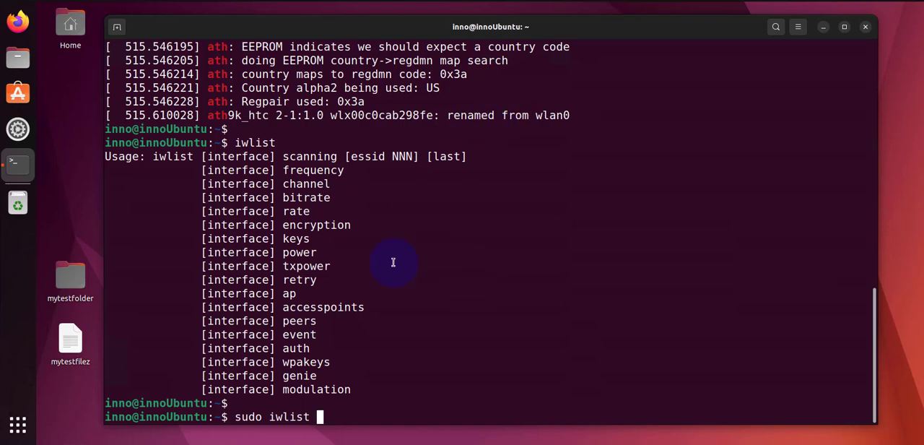
{"action": "type", "text": "wlx00c0cab298fe"}
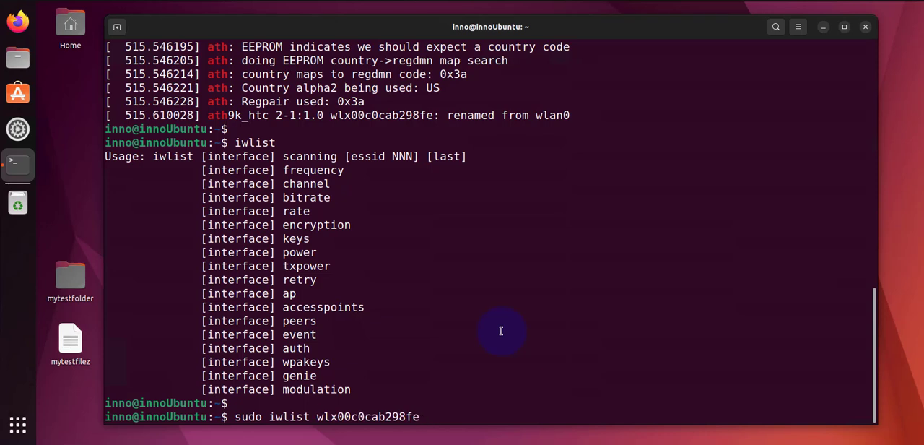
{"action": "type", "text": "scan"}
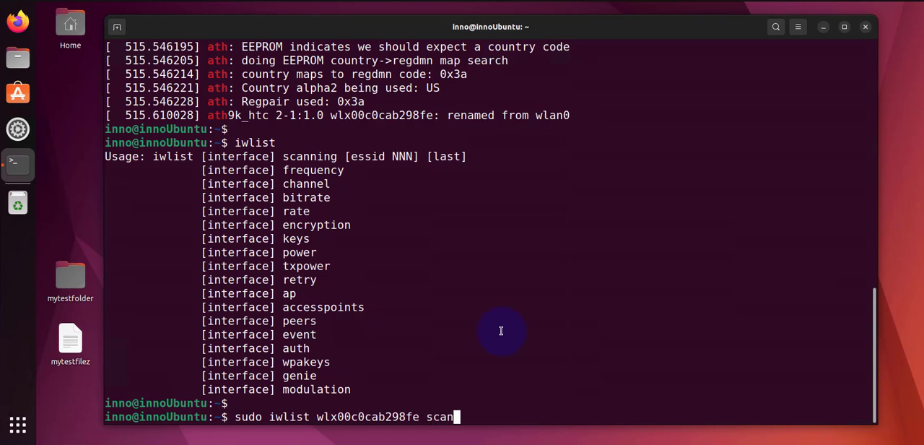
{"action": "mouse_move", "coordinate": [499, 329]}
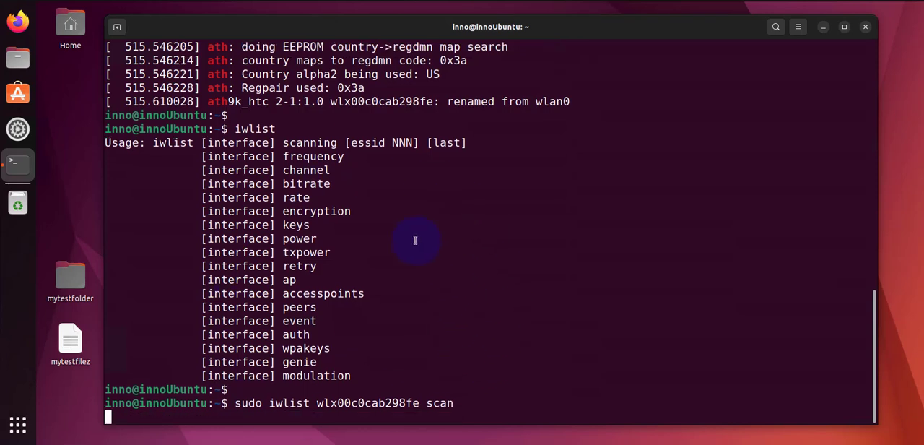
{"action": "mouse_move", "coordinate": [453, 331]}
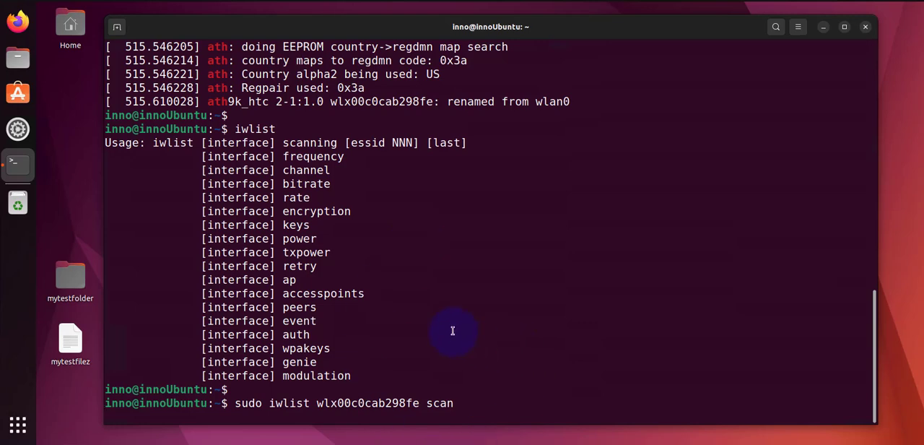
{"action": "key", "text": "Return"}
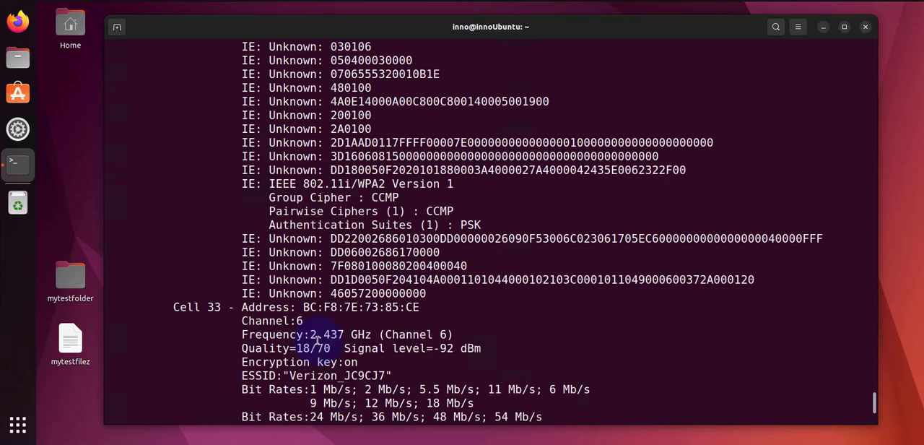
Step: Scroll through the scan results showing Verizon_JC9CJ7 and mupefamily access points
{"action": "scroll", "scroll_direction": "down", "scroll_amount": 3}
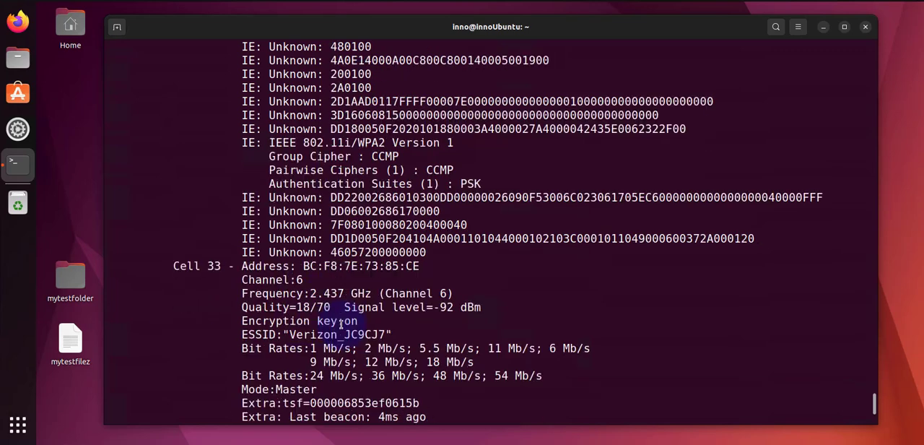
{"action": "scroll", "scroll_direction": "down", "scroll_amount": 3}
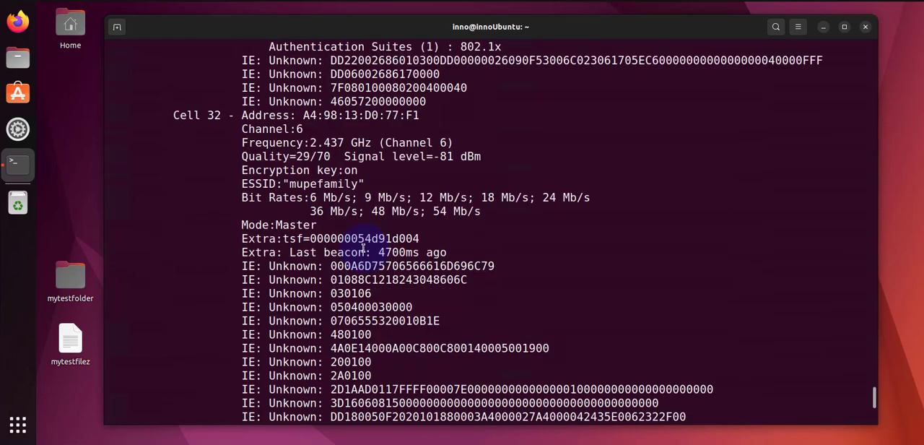
{"action": "scroll", "scroll_direction": "down", "scroll_amount": 3}
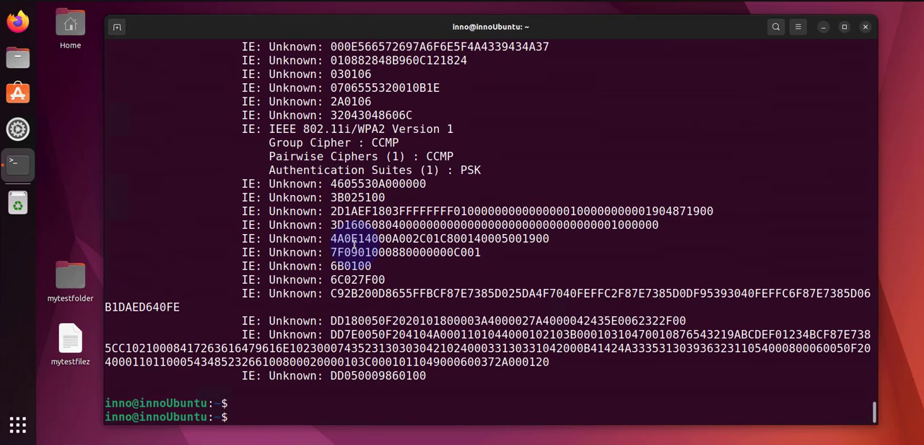
Step: Run sudo iwlist wlx00c0cab298fe channel to list the 11 channels, current 2.457 GHz channel 10
{"action": "type", "text": "sudo iwlist wlx00c0cab298fe"}
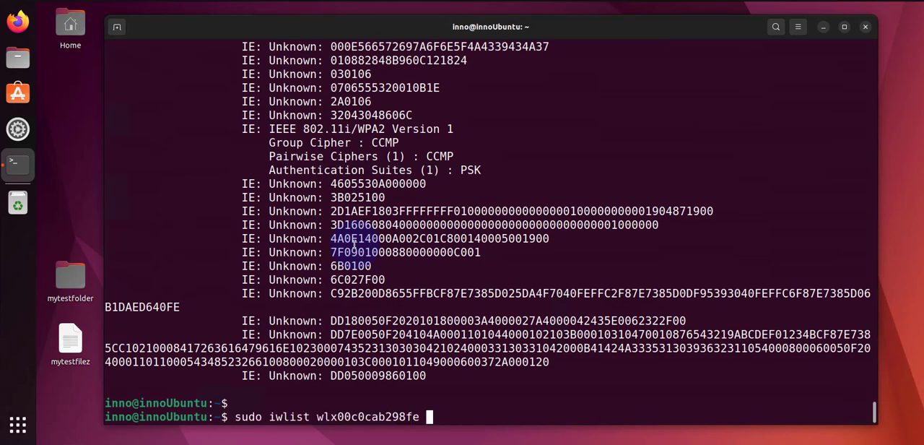
{"action": "type", "text": "chan"}
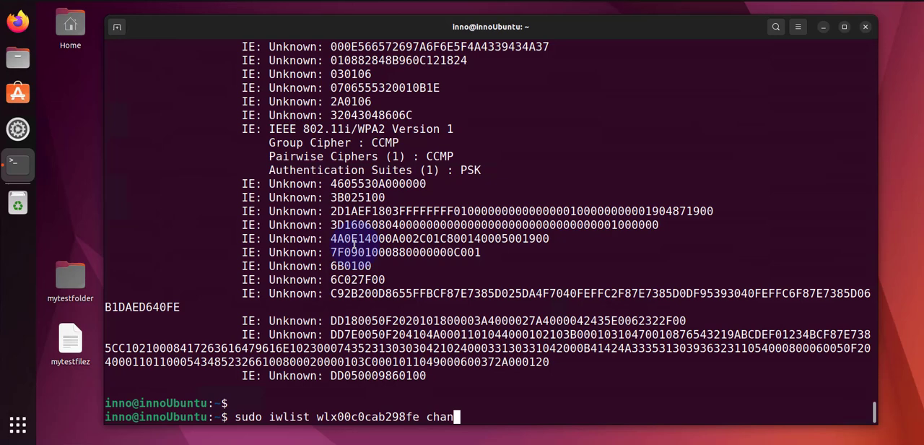
{"action": "type", "text": "nel"}
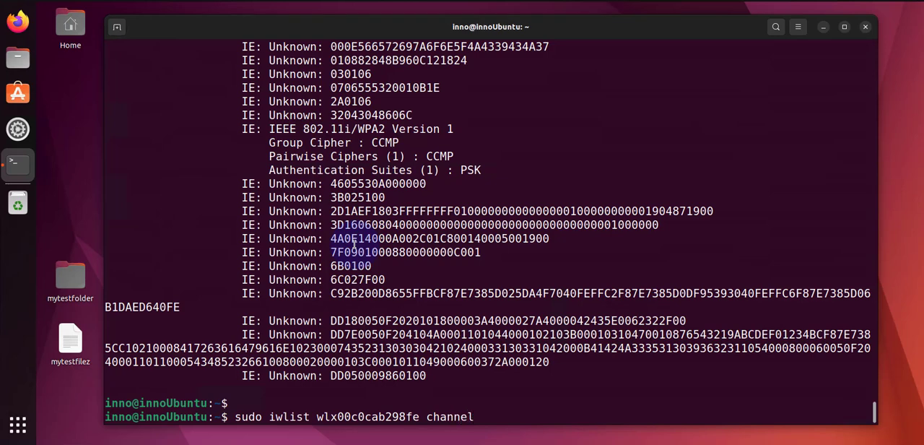
{"action": "key", "text": "Return"}
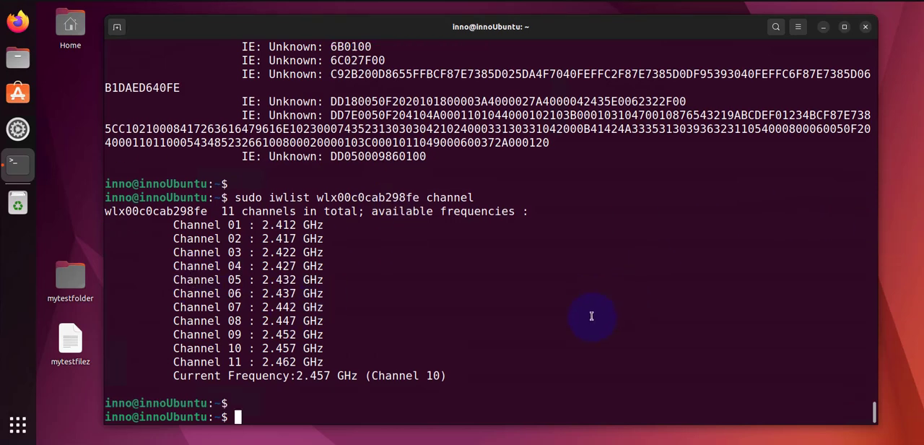
Step: Run iwconfig and highlight Mode:Managed for the wireless adapter at 2.457 GHz
{"action": "type", "text": "iwconfig"}
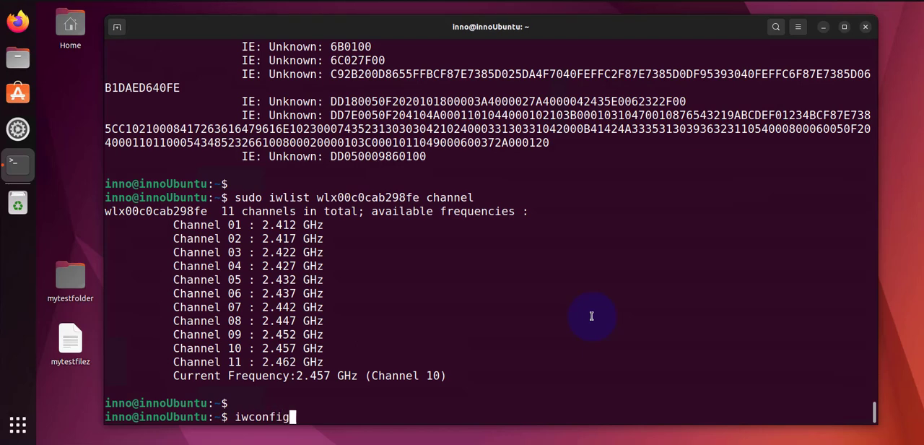
{"action": "key", "text": "Return"}
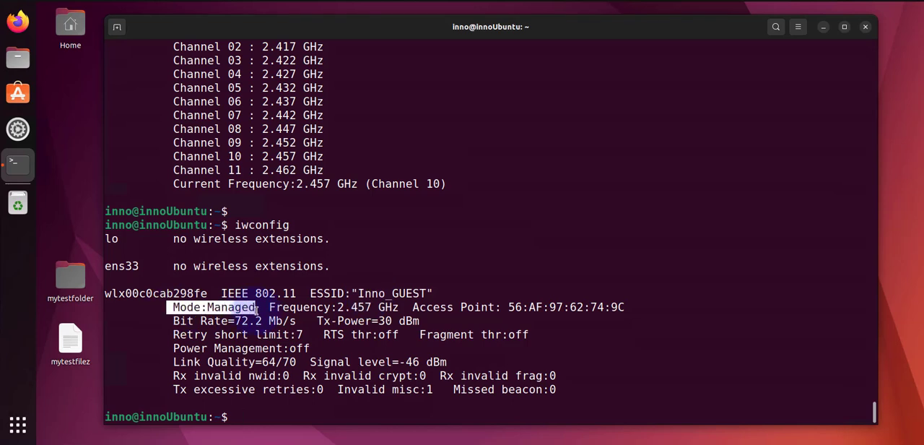
{"action": "double_click", "coordinate": [323, 293]}
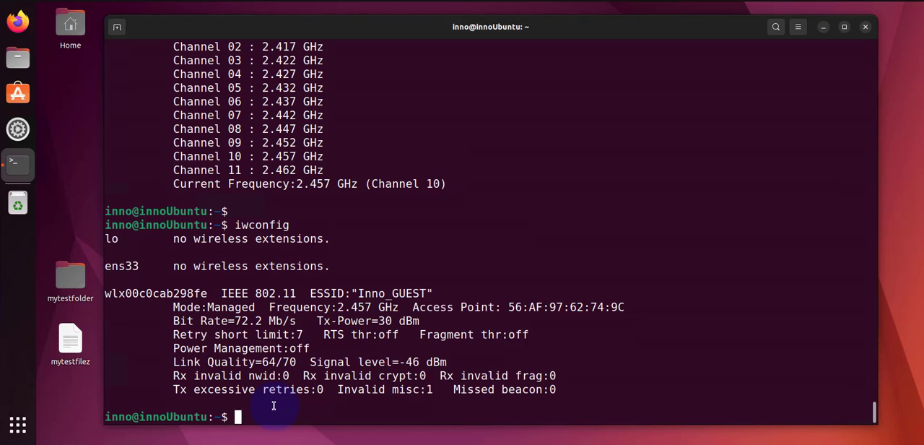
{"action": "key", "text": "Return"}
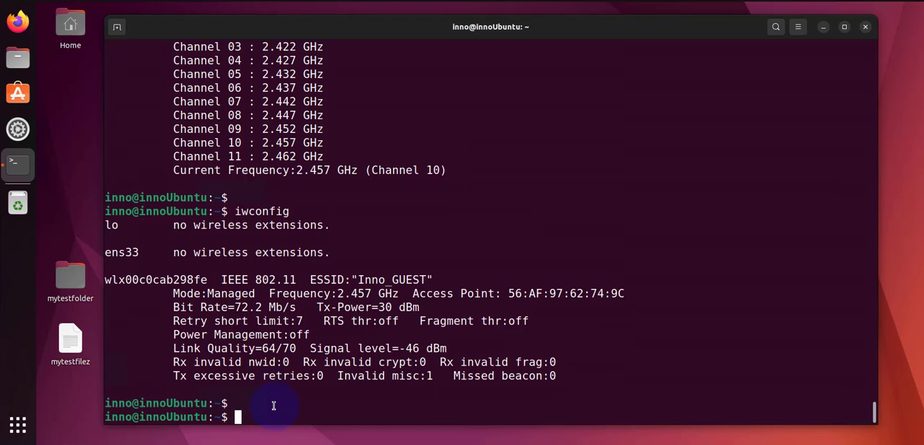
{"action": "type", "text": "sudo  iwco"}
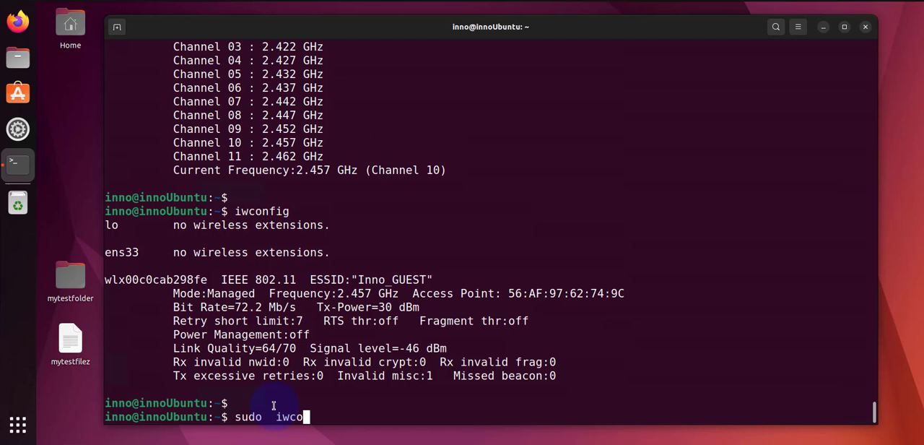
{"action": "type", "text": "nfig"}
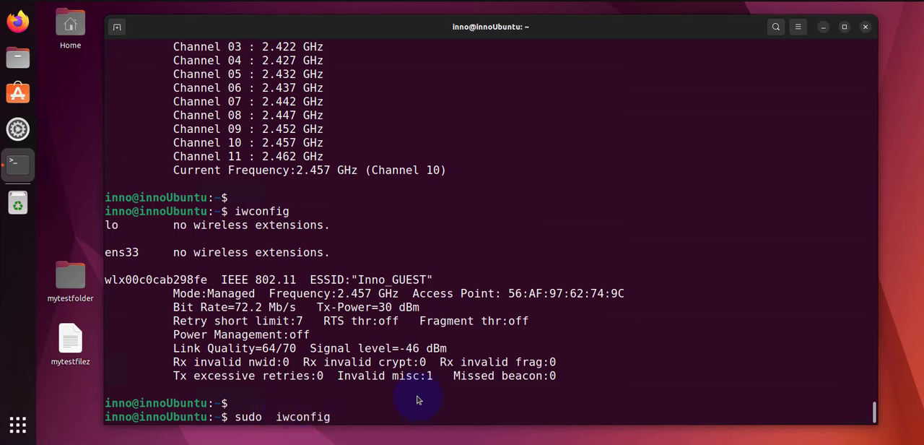
{"action": "type", "text": "wlx00c0cab298fe"}
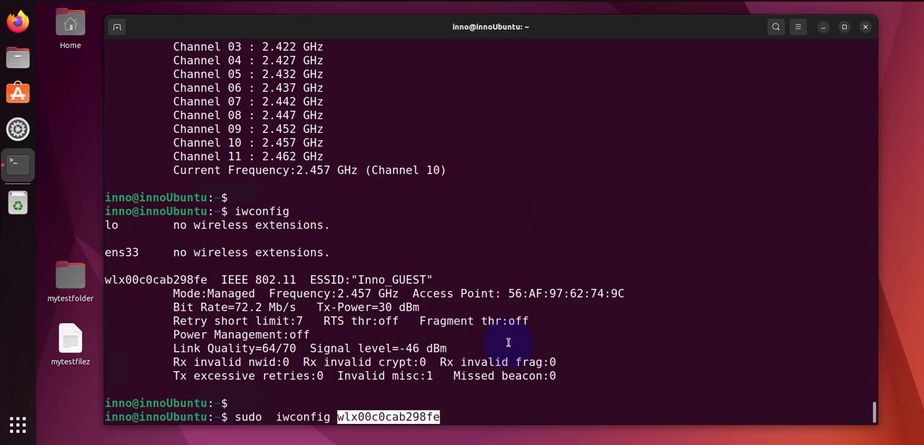
{"action": "type", "text": "cha"}
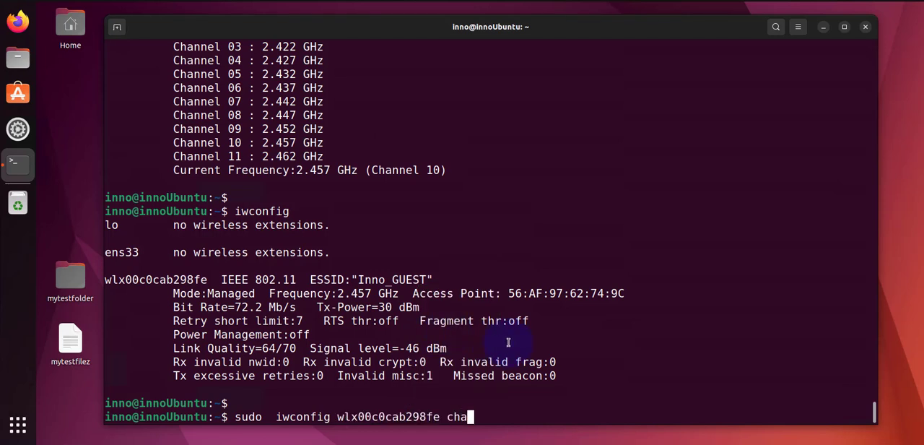
{"action": "type", "text": "nnel"}
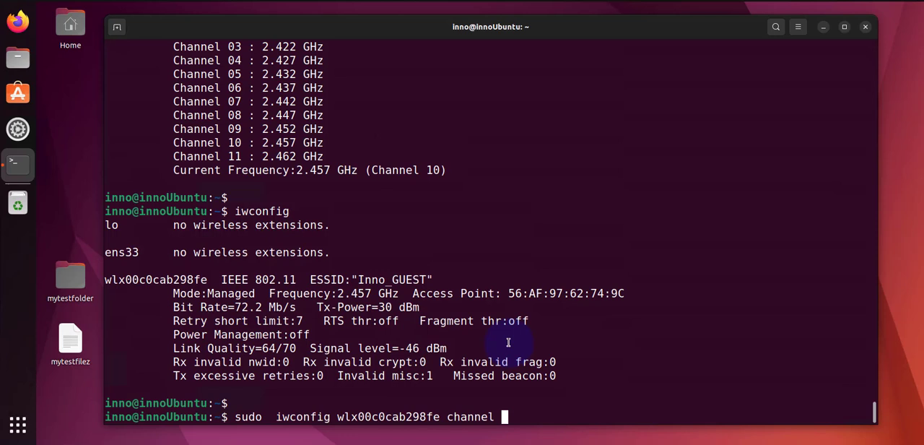
{"action": "type", "text": "11"}
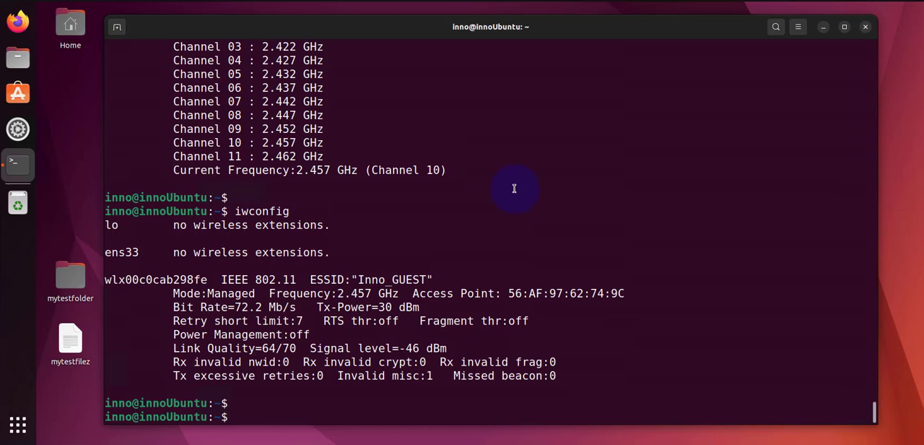
Step: Run ifconfig and scroll to the wlx00c0cab298fe entry at 192.168.1.177
{"action": "type", "text": "ifconfig"}
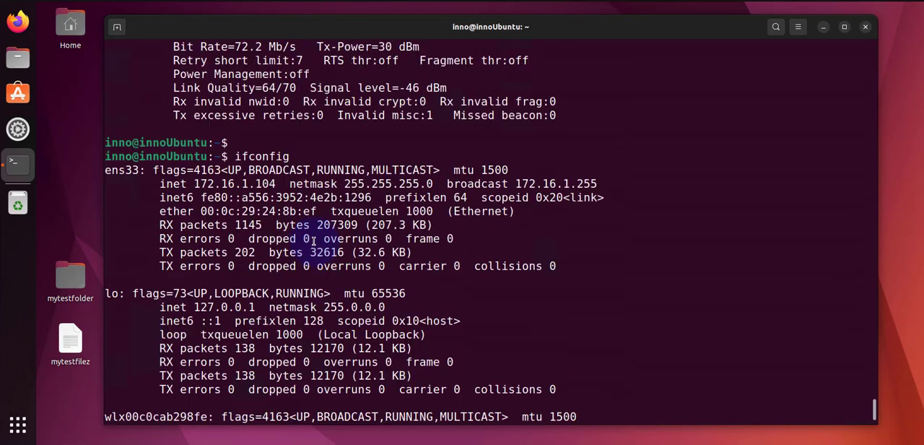
{"action": "scroll", "scroll_direction": "down", "scroll_amount": 3}
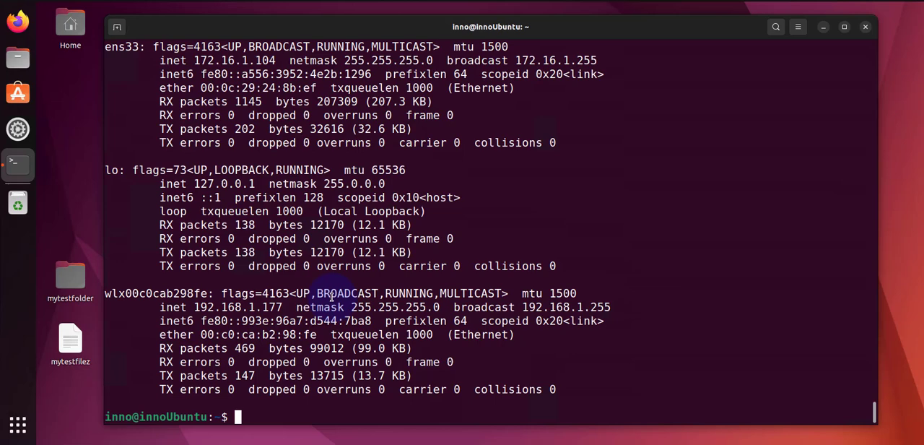
{"action": "mouse_move", "coordinate": [110, 294]}
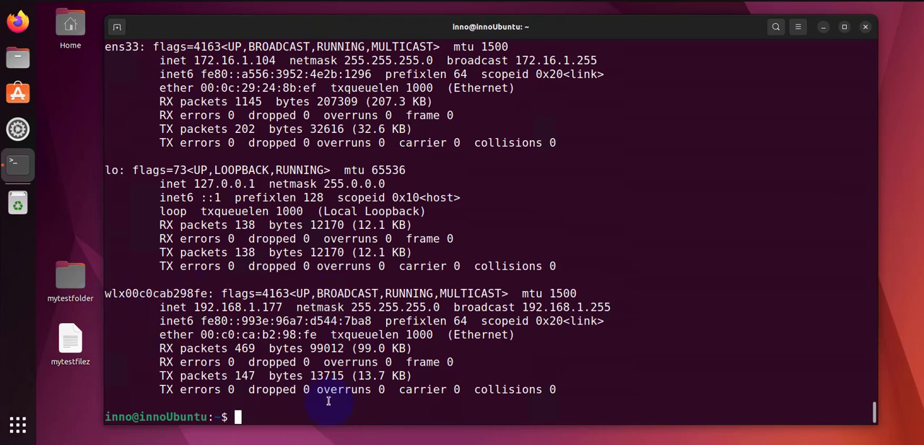
Step: Run sudo ifconfig wlx00c0cab298fe down to take the wireless adapter down
{"action": "type", "text": "sudo if"}
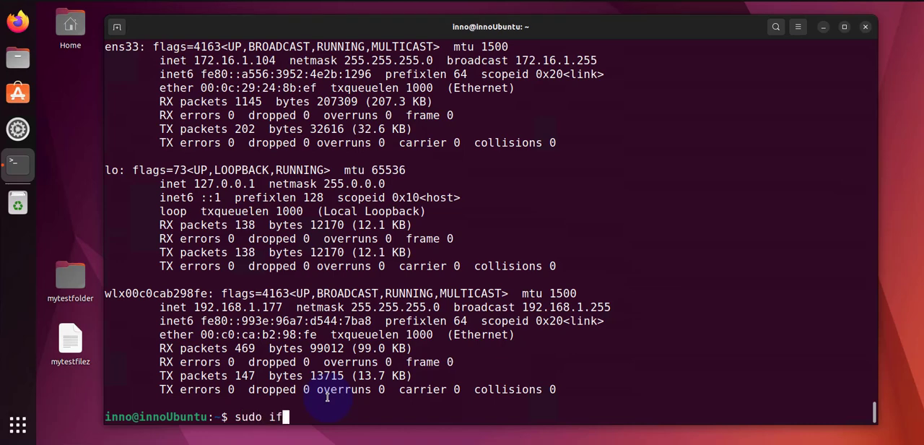
{"action": "type", "text": "config wlx00c0cab298fe down"}
{"action": "type", "text": "ip link"}
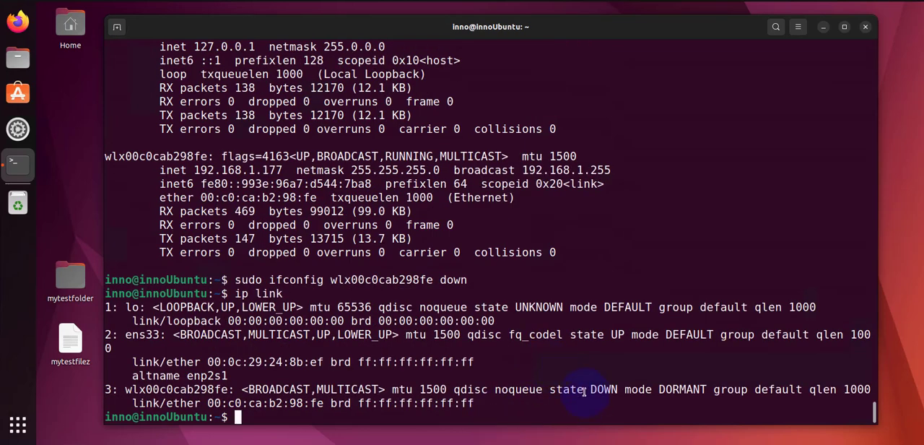
{"action": "mouse_move", "coordinate": [430, 413]}
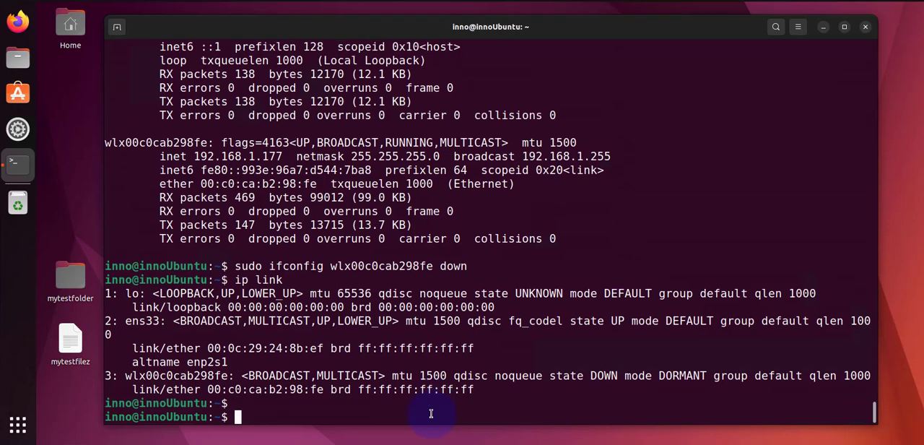
{"action": "type", "text": "sudo ifconfig wlx00c0cab298fe down"}
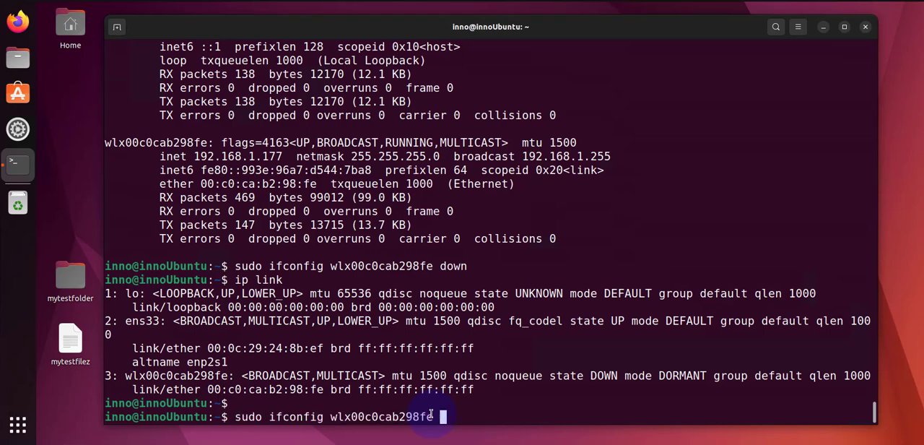
Step: Bring wlx00c0cab298fe back up with ifconfig and confirm its UP state via ip link
{"action": "type", "text": "up"}
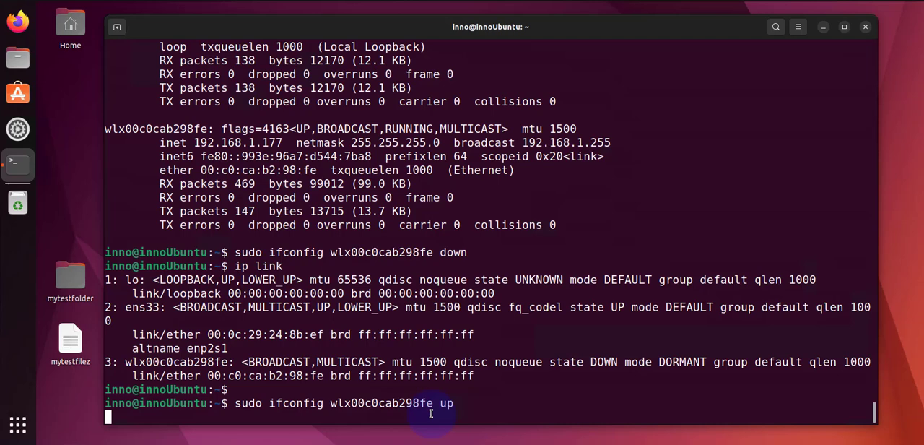
{"action": "type", "text": "ip link"}
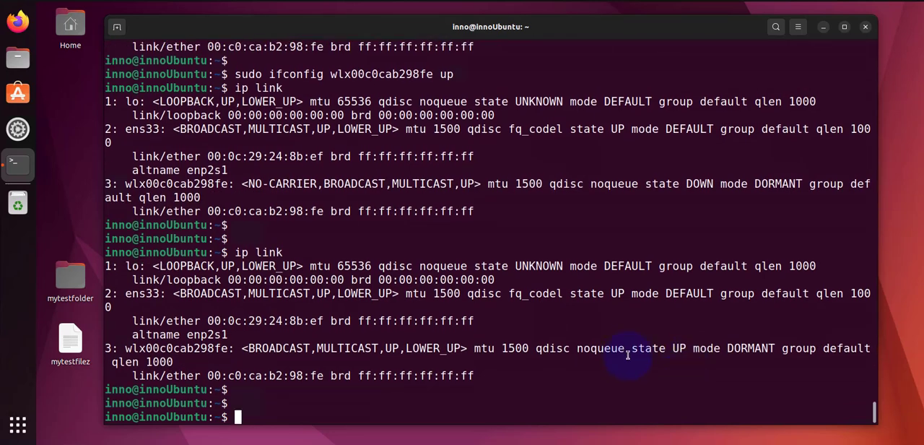
{"action": "double_click", "coordinate": [661, 348]}
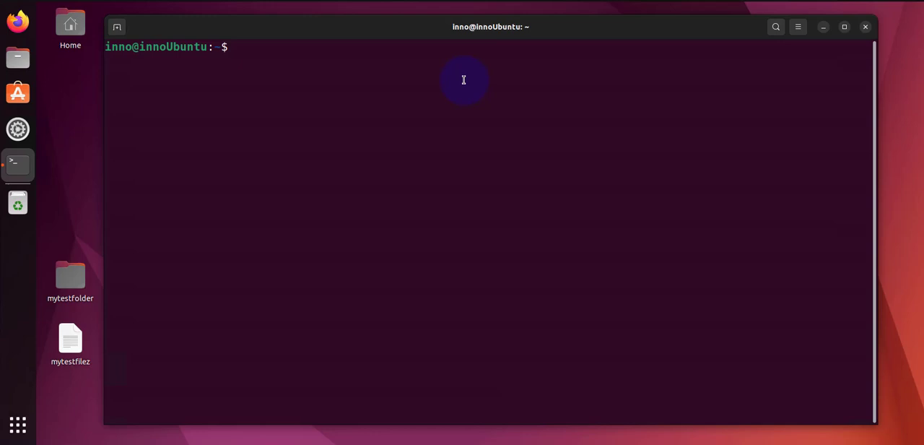
Step: Run rfkill to list phy0 unblocked, then draft 'rfkill block 0' without running it
{"action": "type", "text": "rfkill"}
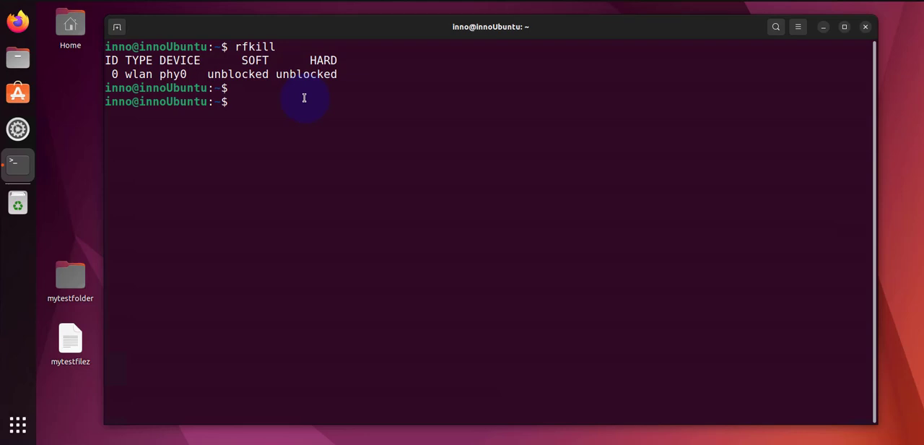
{"action": "type", "text": "rf"}
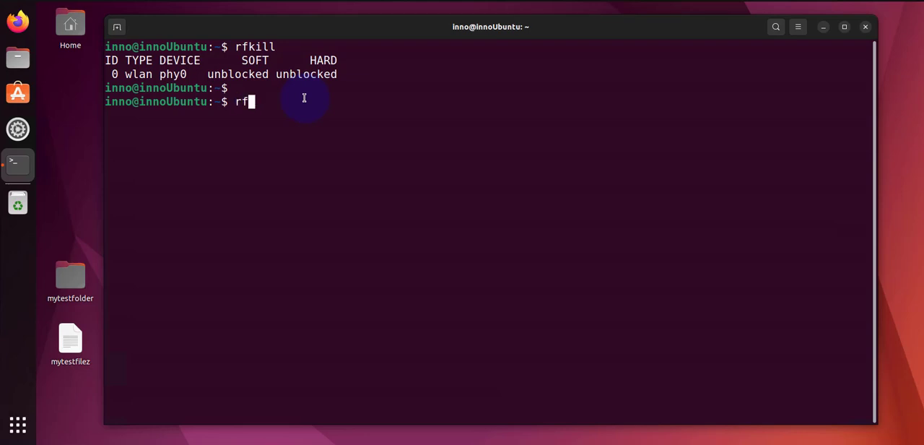
{"action": "key", "text": "BackSpace"}
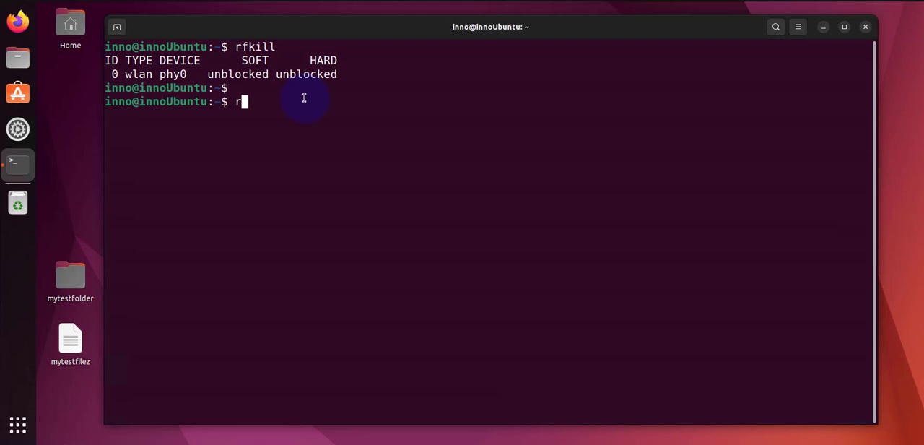
{"action": "type", "text": "f"}
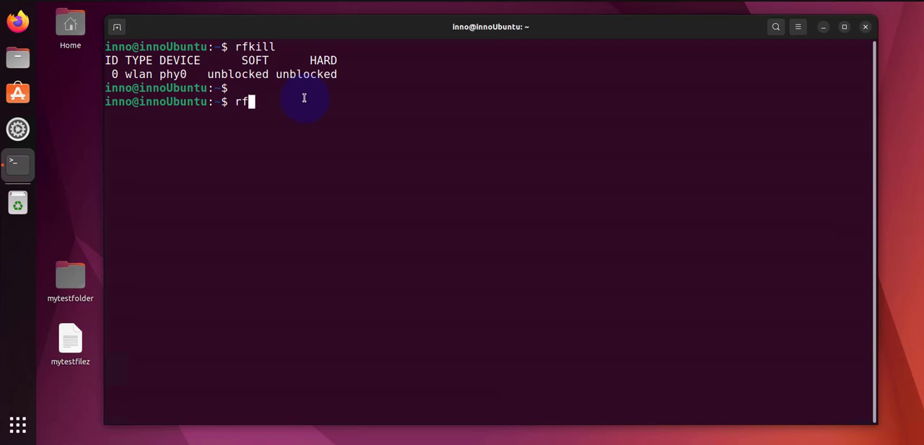
{"action": "type", "text": "kill"}
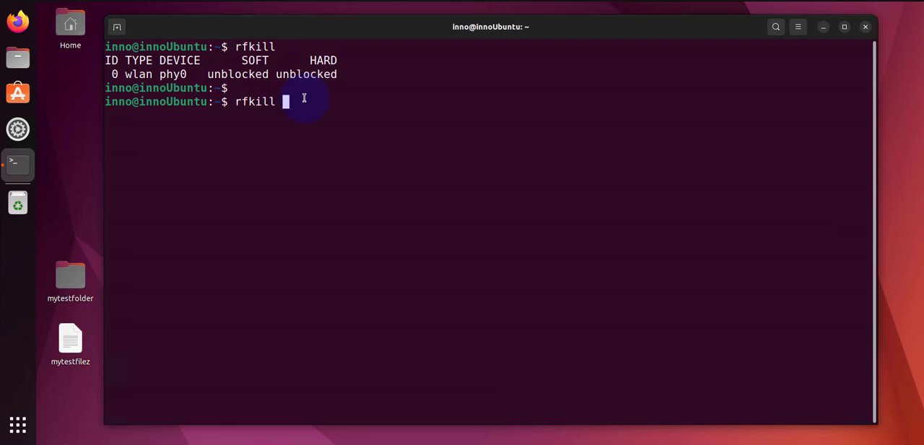
{"action": "type", "text": "block"}
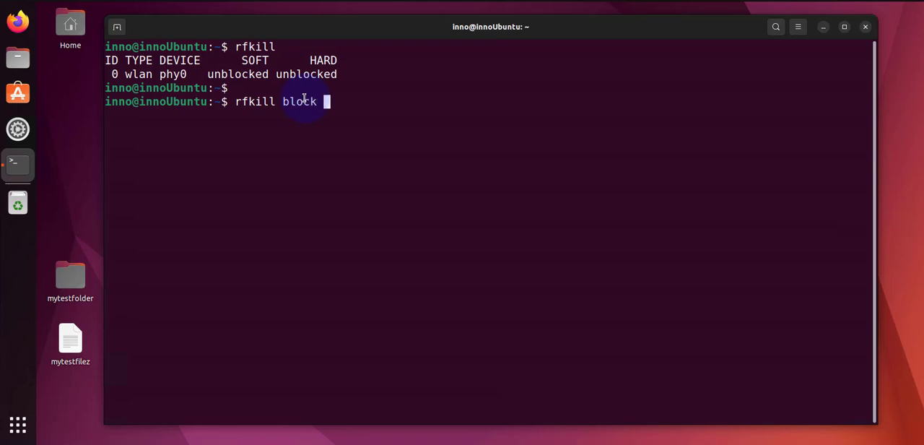
{"action": "type", "text": "0"}
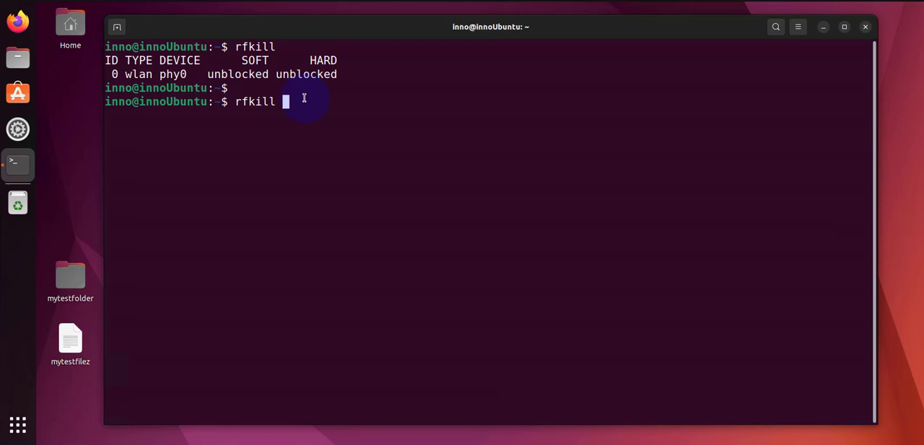
Step: Draft 'rfkill unblock' without running it and begin another rfkill command
{"action": "type", "text": "unblock"}
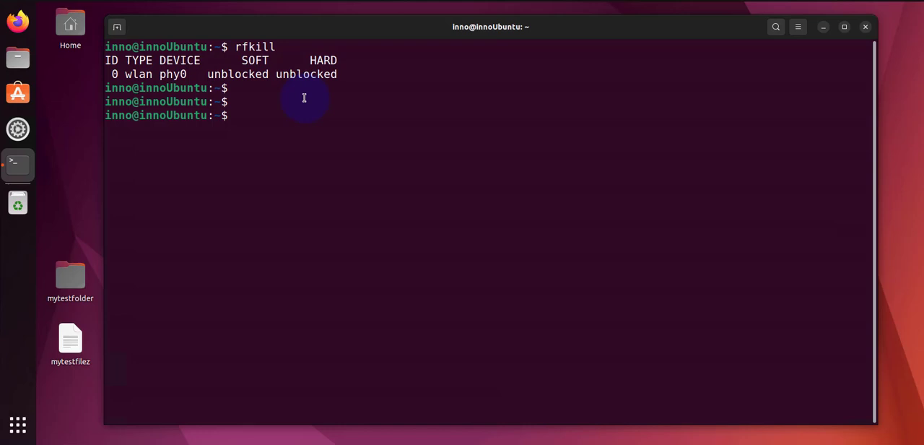
{"action": "type", "text": "rf"}
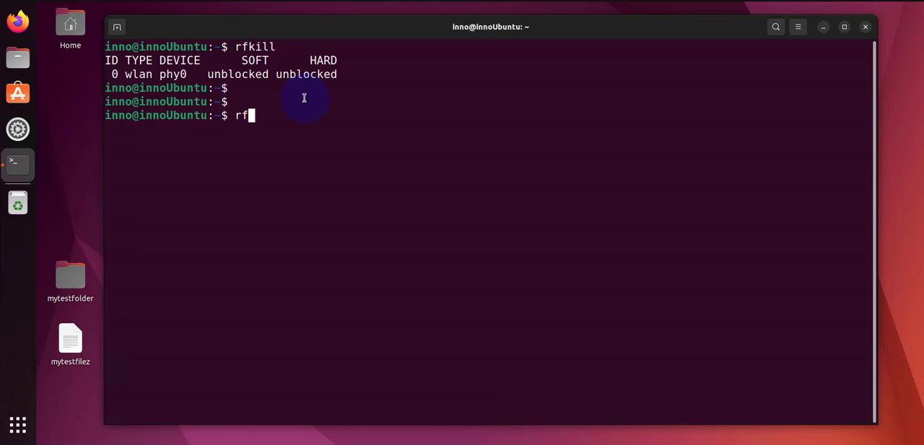